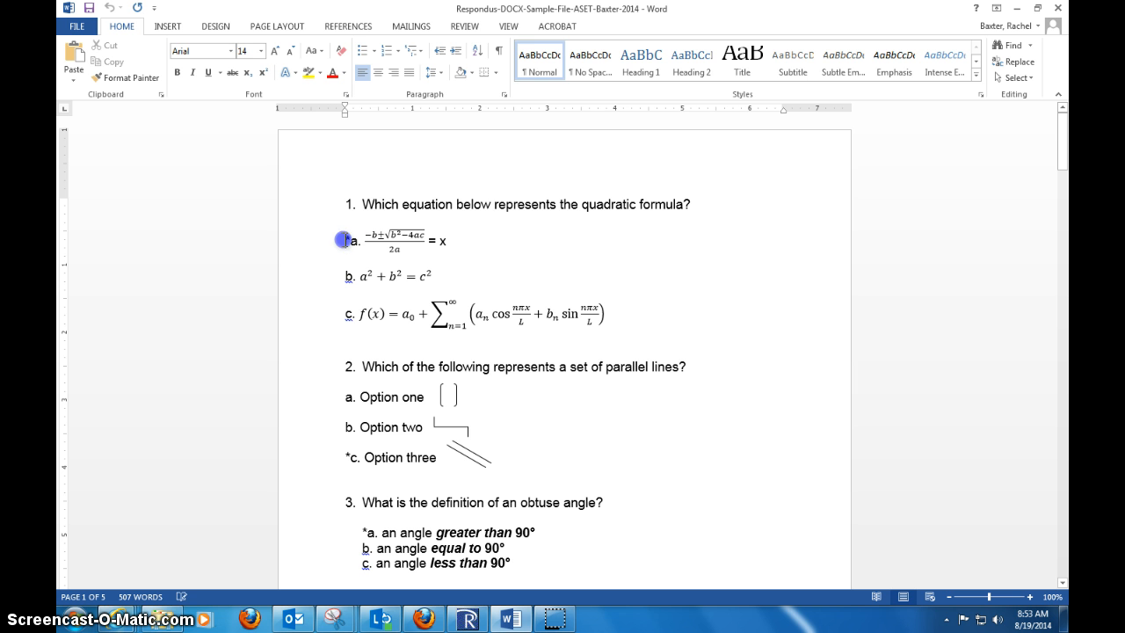
Step: Scroll through questions 1–9 and start a new question 10 after question 9's choices
{"action": "left_click", "coordinate": [357, 240]}
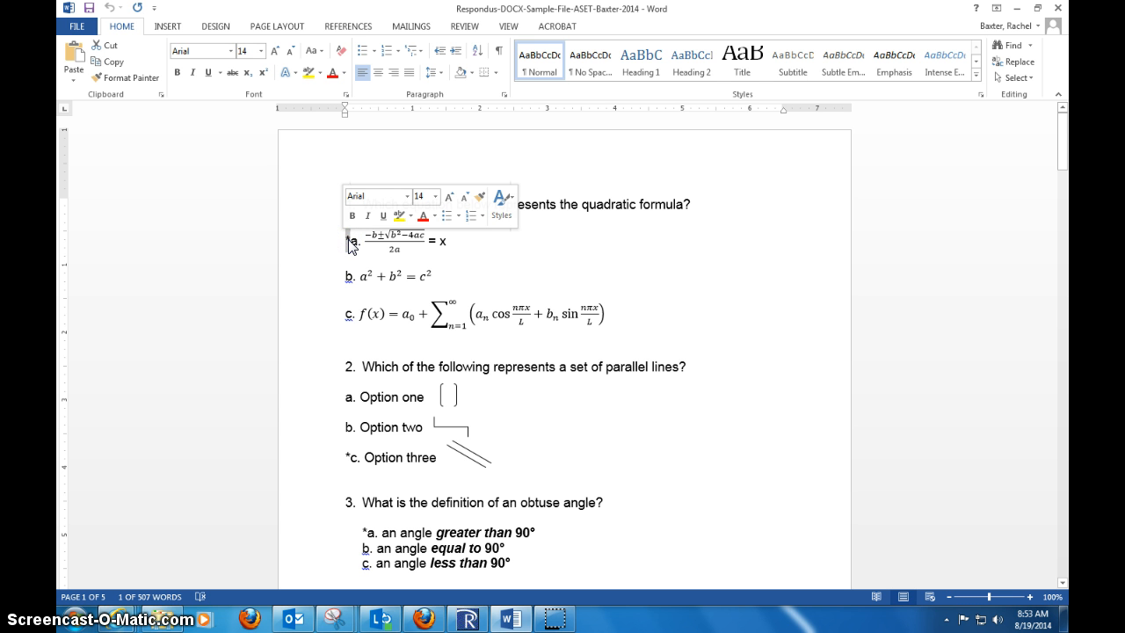
{"action": "left_click", "coordinate": [735, 246]}
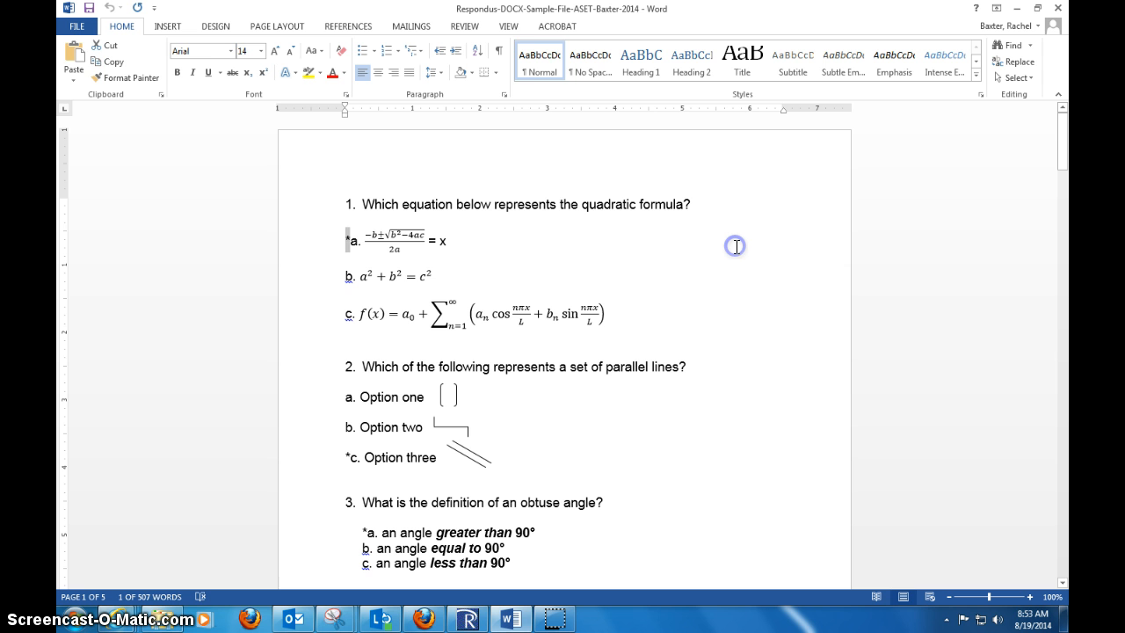
{"action": "left_click", "coordinate": [452, 240]}
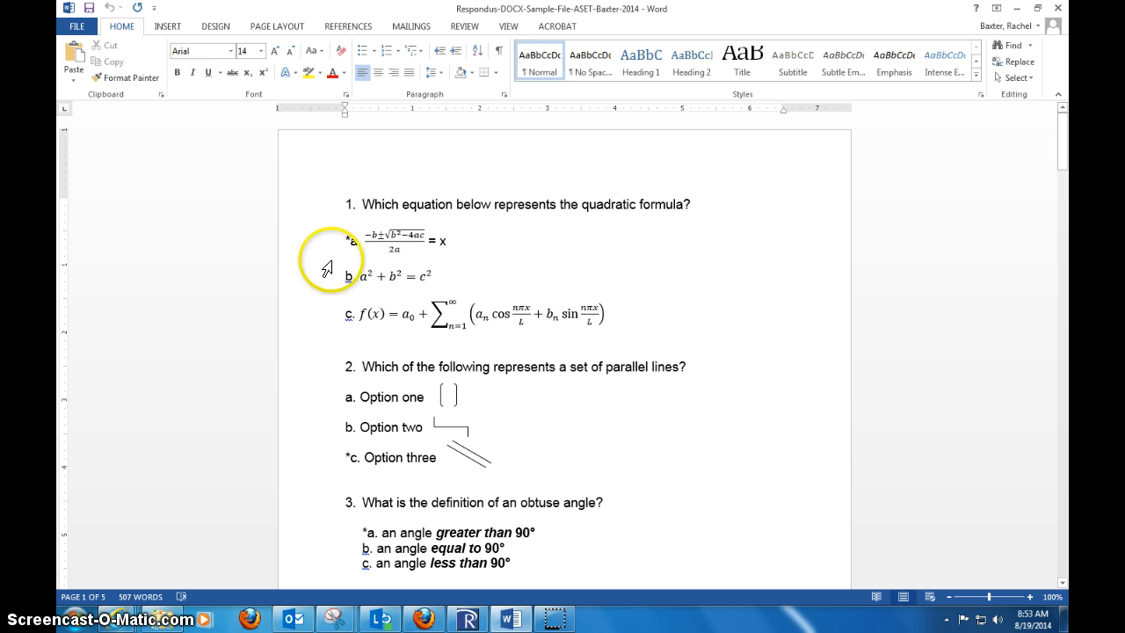
{"action": "scroll", "scroll_direction": "down", "scroll_amount": 3}
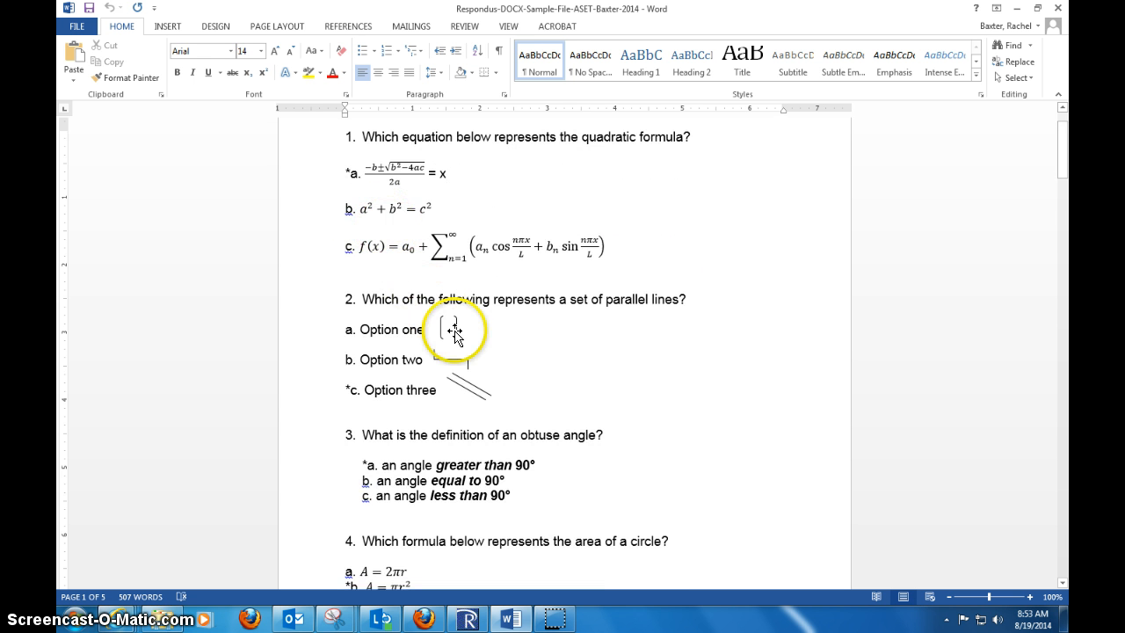
{"action": "mouse_move", "coordinate": [517, 341]}
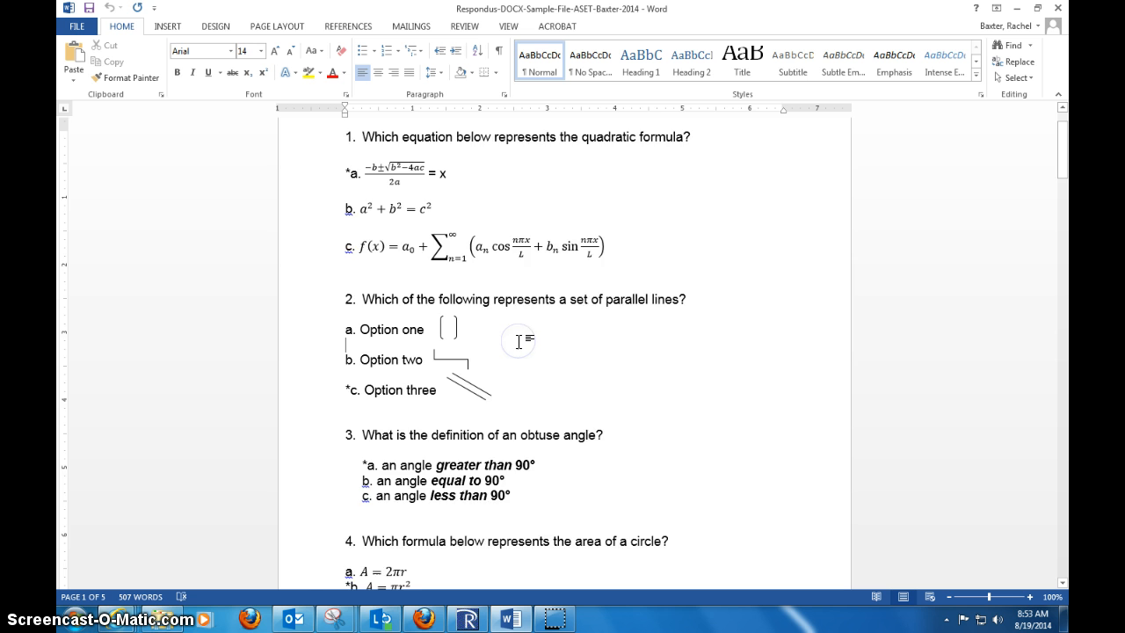
{"action": "scroll", "scroll_direction": "down", "scroll_amount": 3}
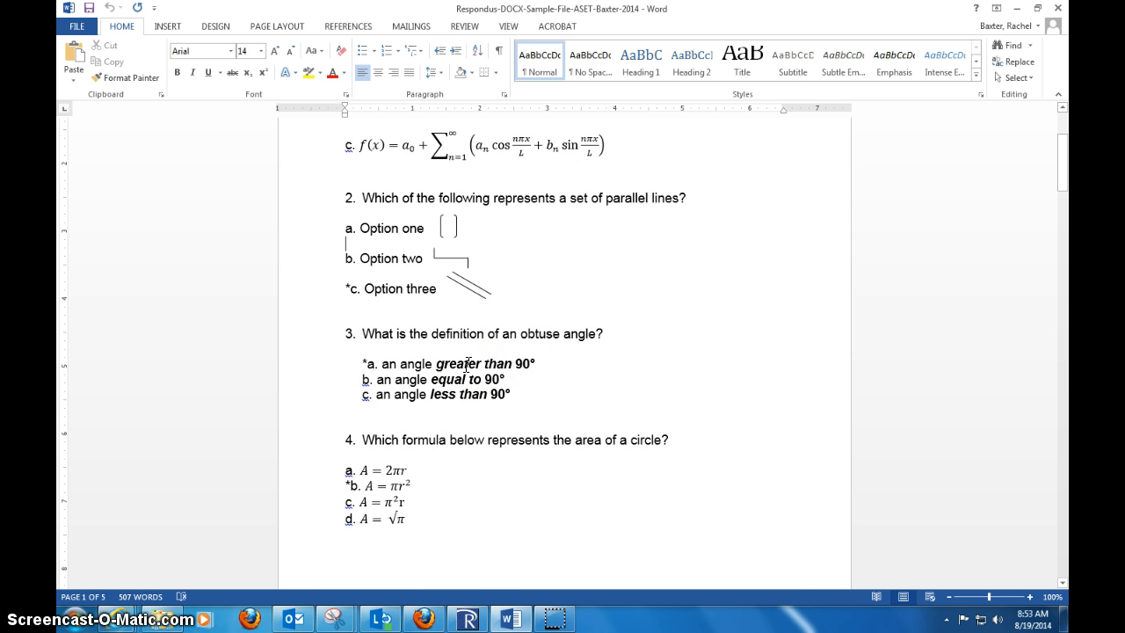
{"action": "scroll", "scroll_direction": "down", "scroll_amount": 3}
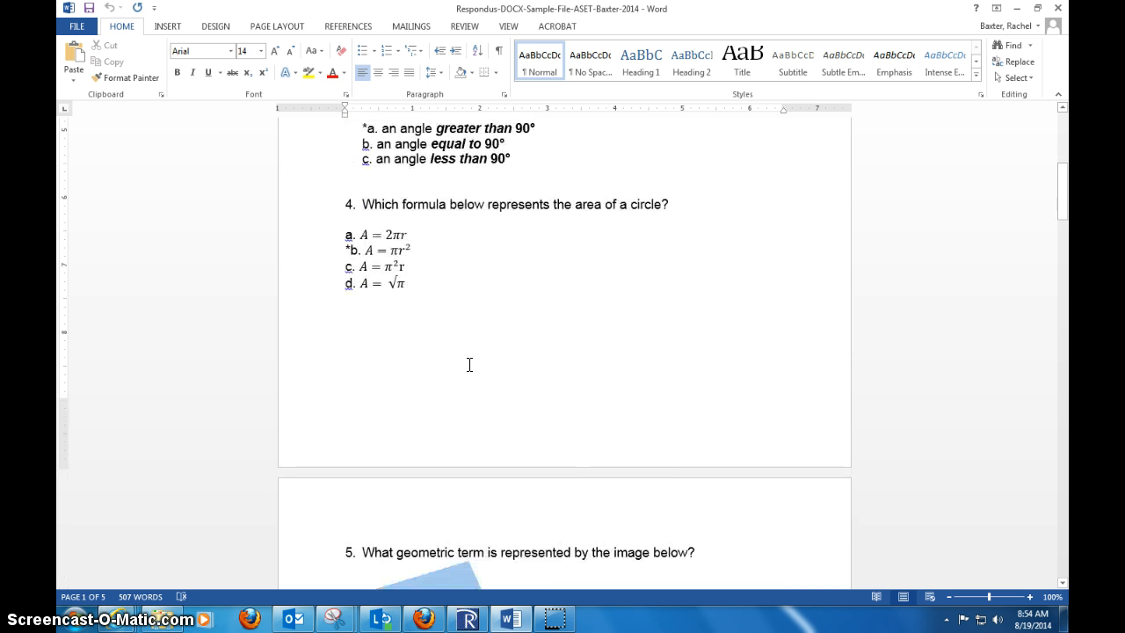
{"action": "scroll", "scroll_direction": "down", "scroll_amount": 3}
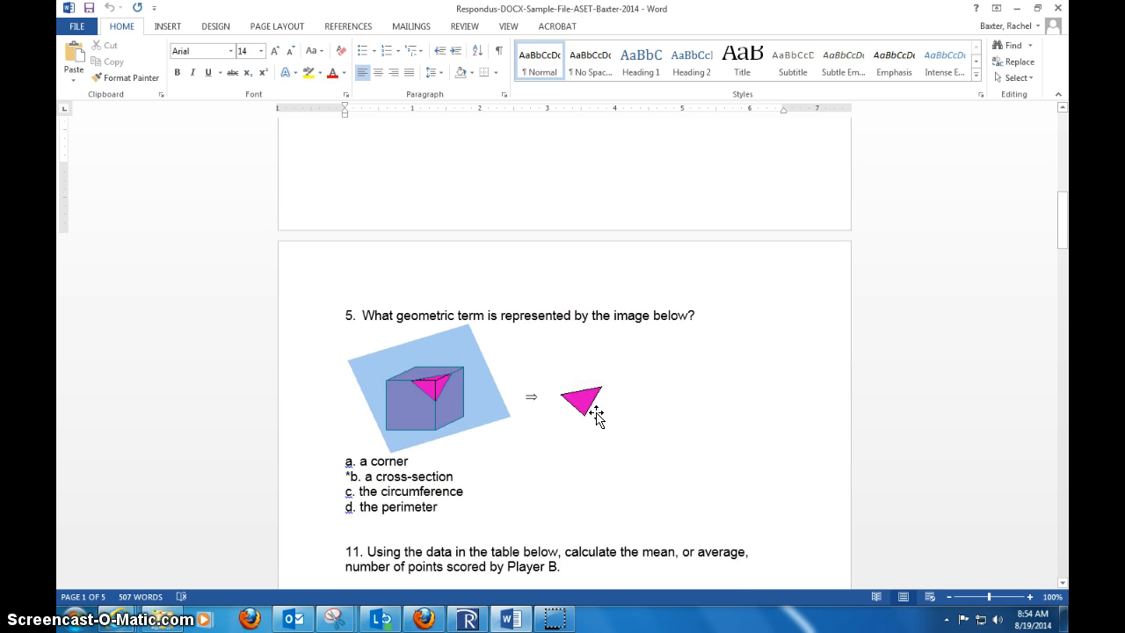
{"action": "scroll", "scroll_direction": "down", "scroll_amount": 3}
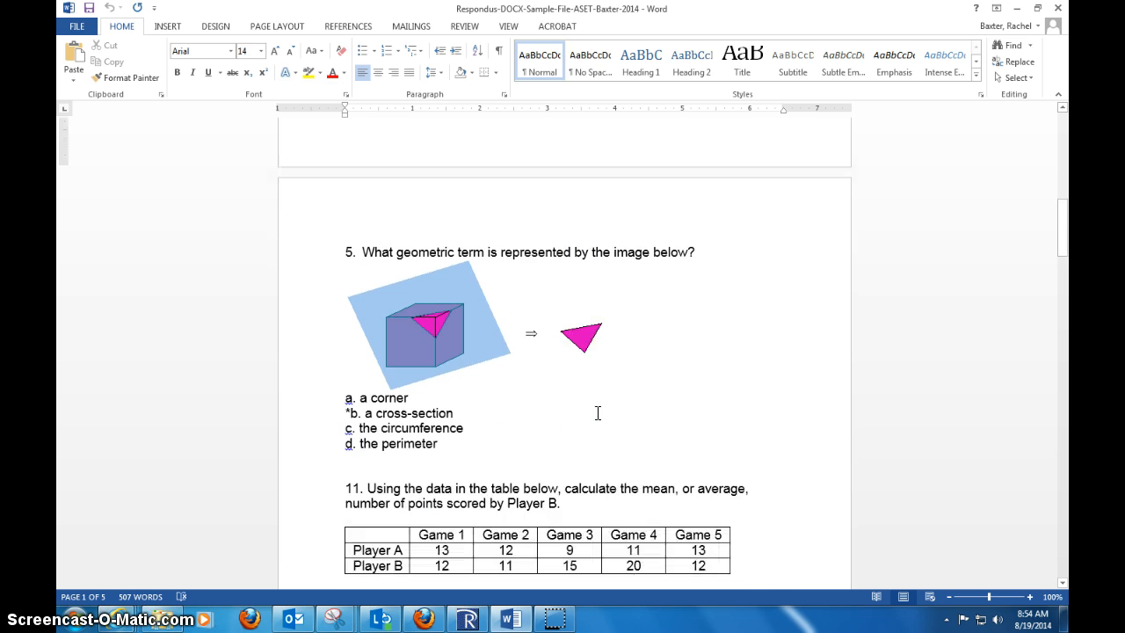
{"action": "scroll", "scroll_direction": "down", "scroll_amount": 3}
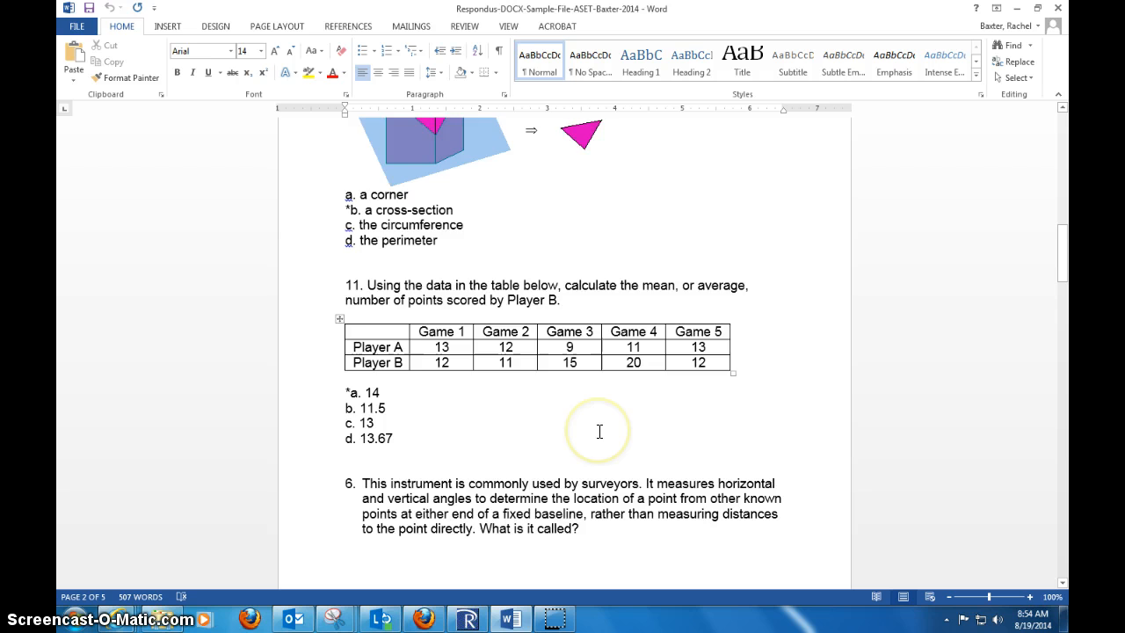
{"action": "scroll", "scroll_direction": "down", "scroll_amount": 3}
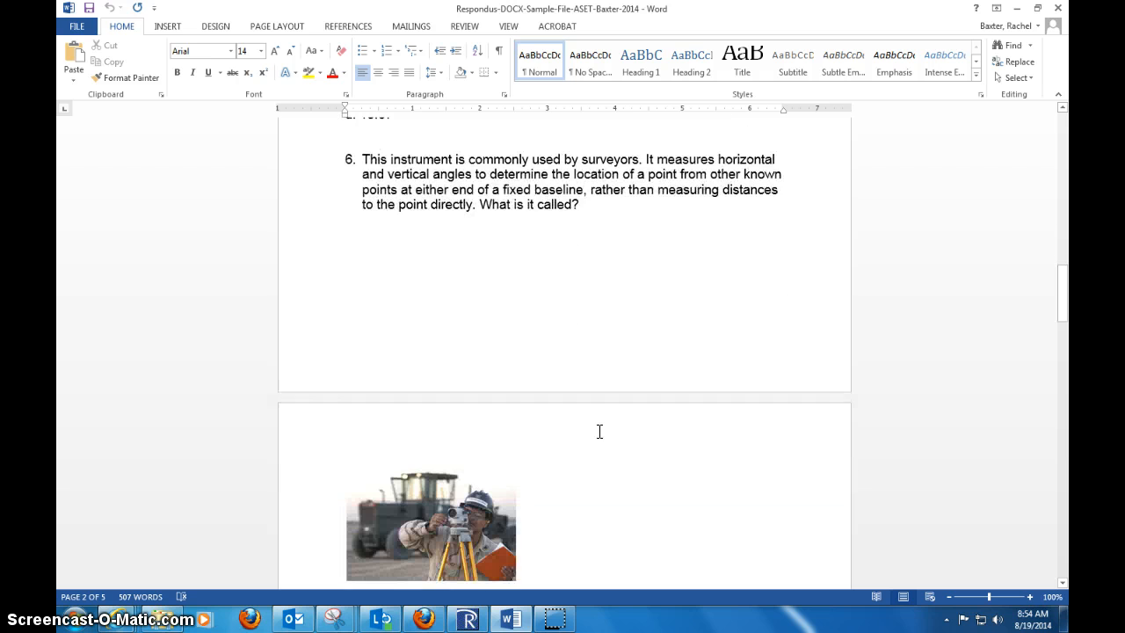
{"action": "scroll", "scroll_direction": "down", "scroll_amount": 3}
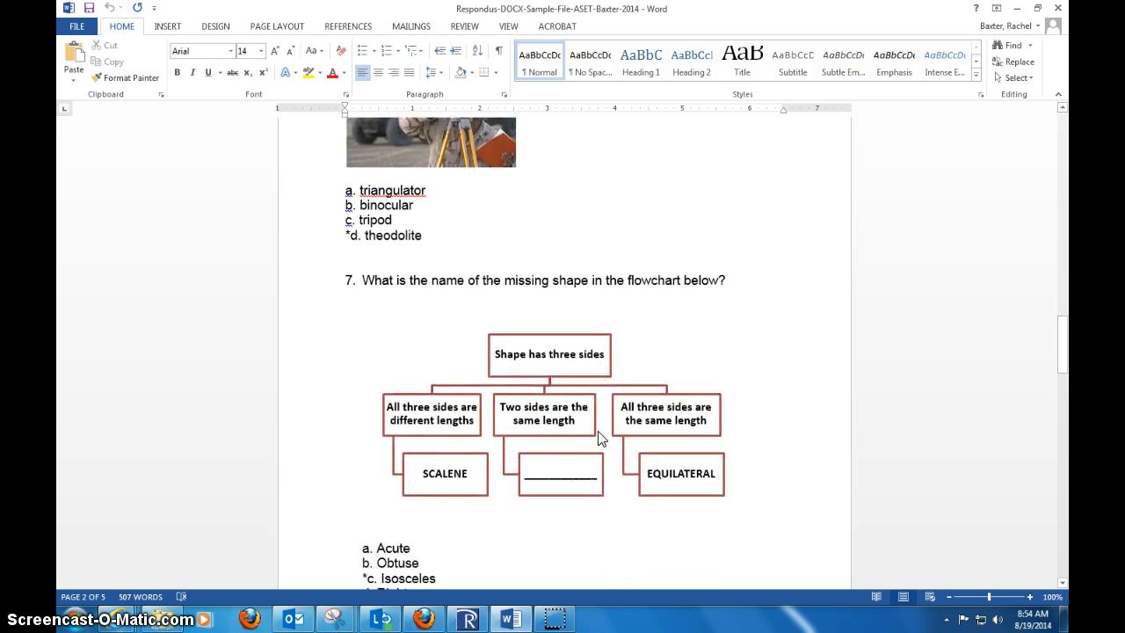
{"action": "scroll", "scroll_direction": "down", "scroll_amount": 3}
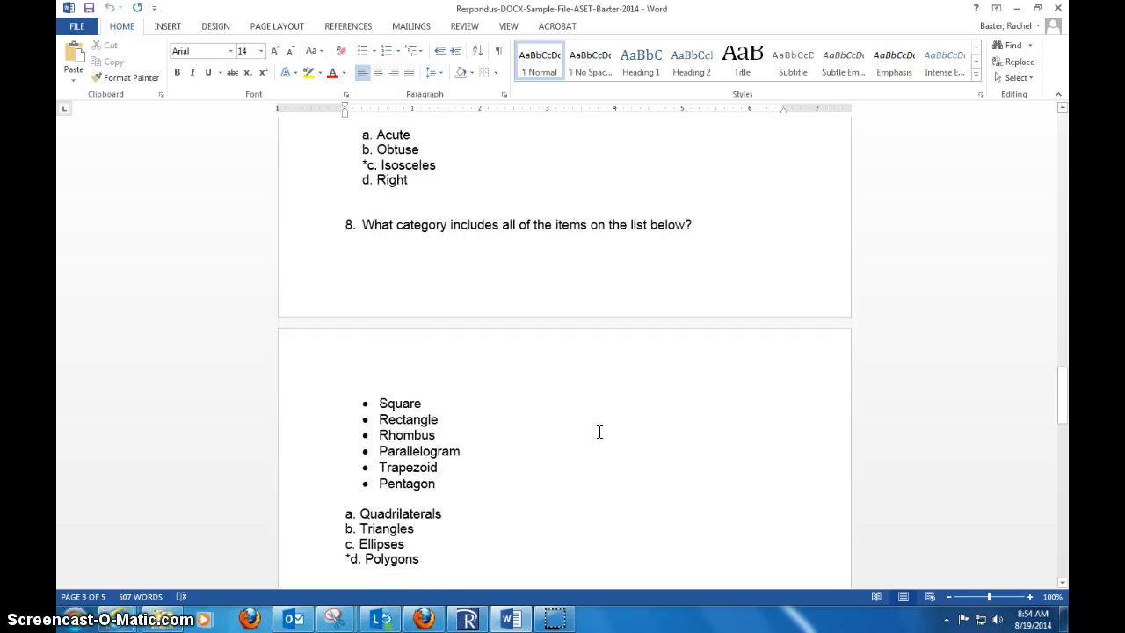
{"action": "scroll", "scroll_direction": "down", "scroll_amount": 3}
{"action": "type", "text": "10."}
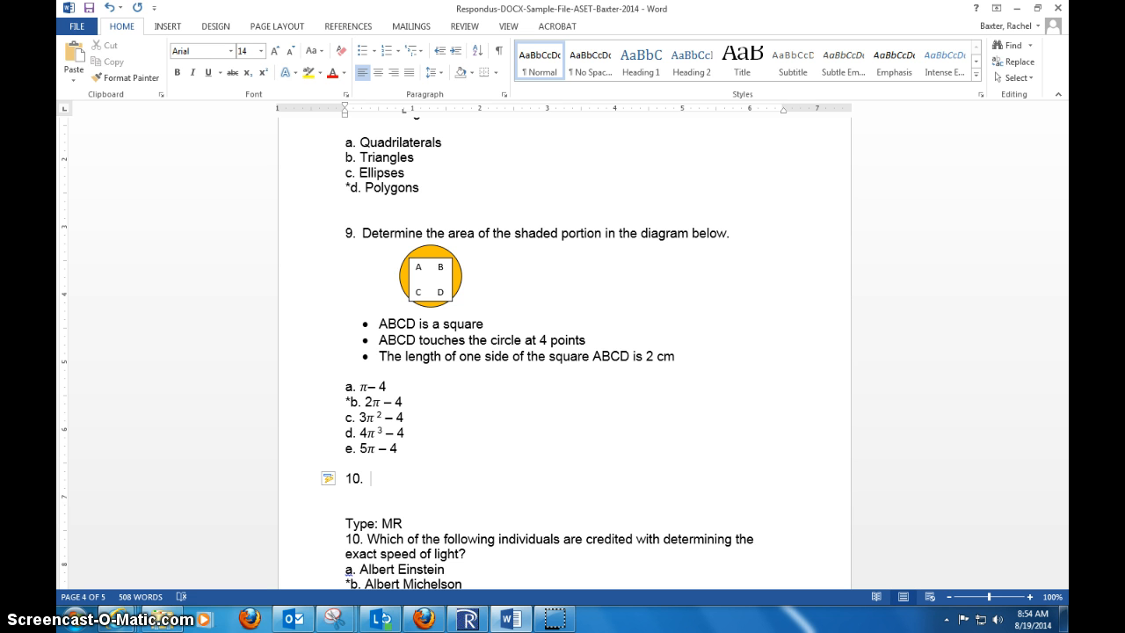
Step: Write question 10, 'Respondus will let you use MS Word to create tests?', with starred True and False
{"action": "type", "text": "True res"}
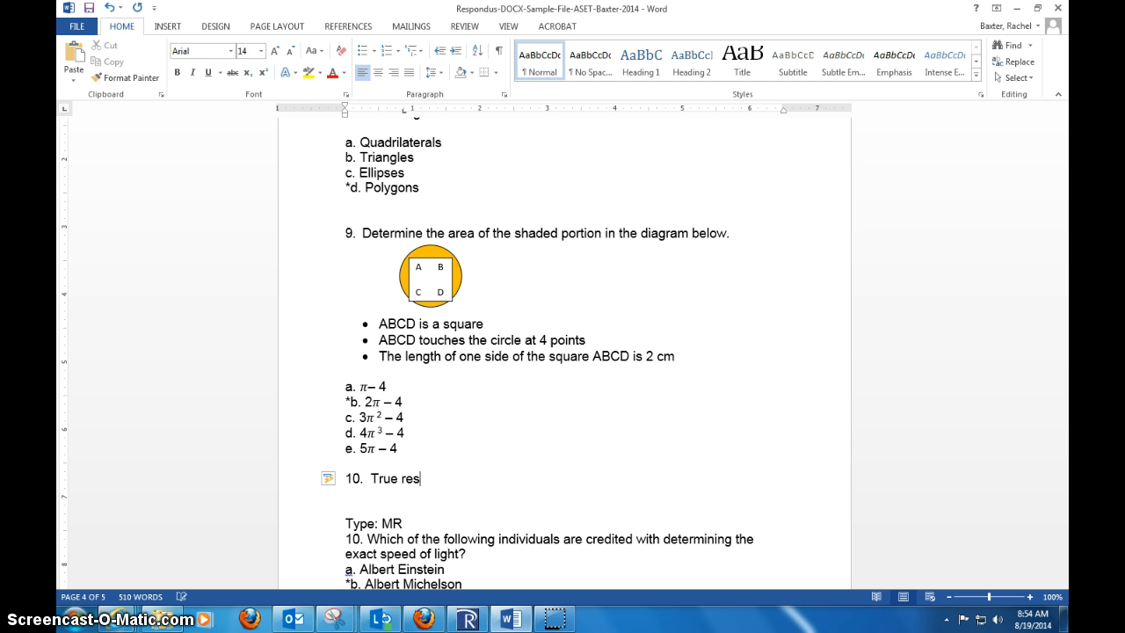
{"action": "key", "text": "BackSpace"}
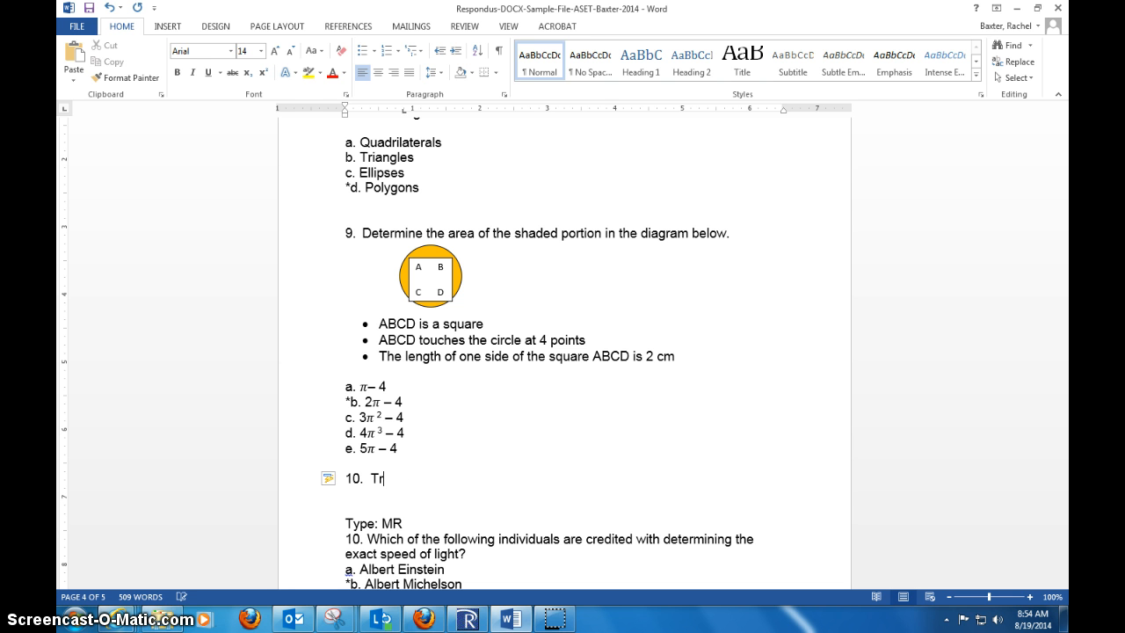
{"action": "type", "text": "Respo"}
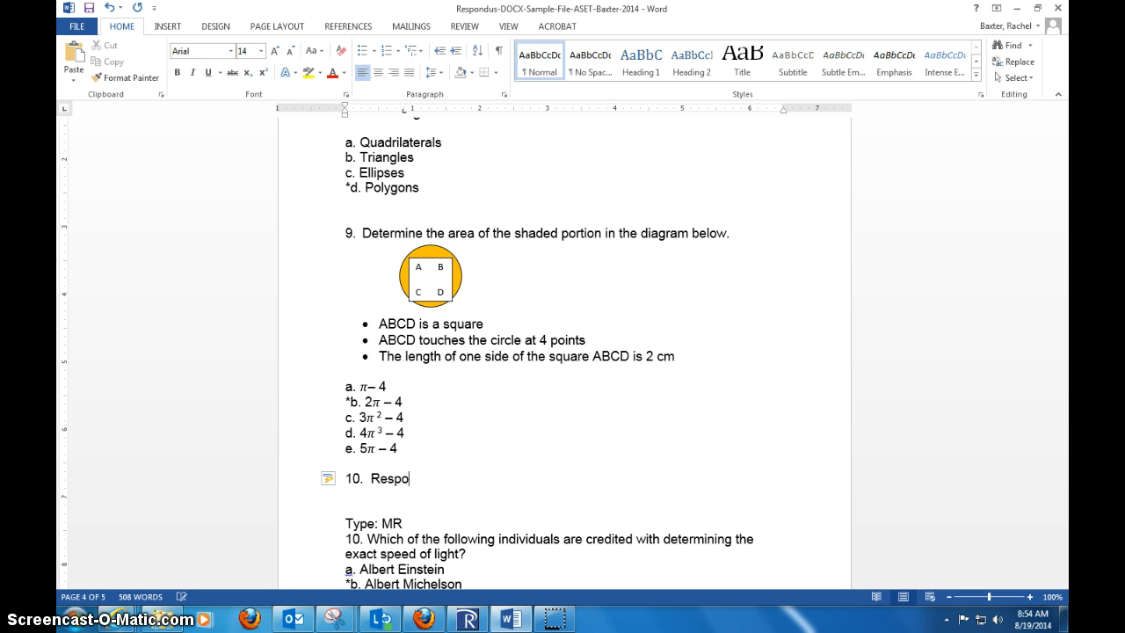
{"action": "type", "text": "ndus will let you use"}
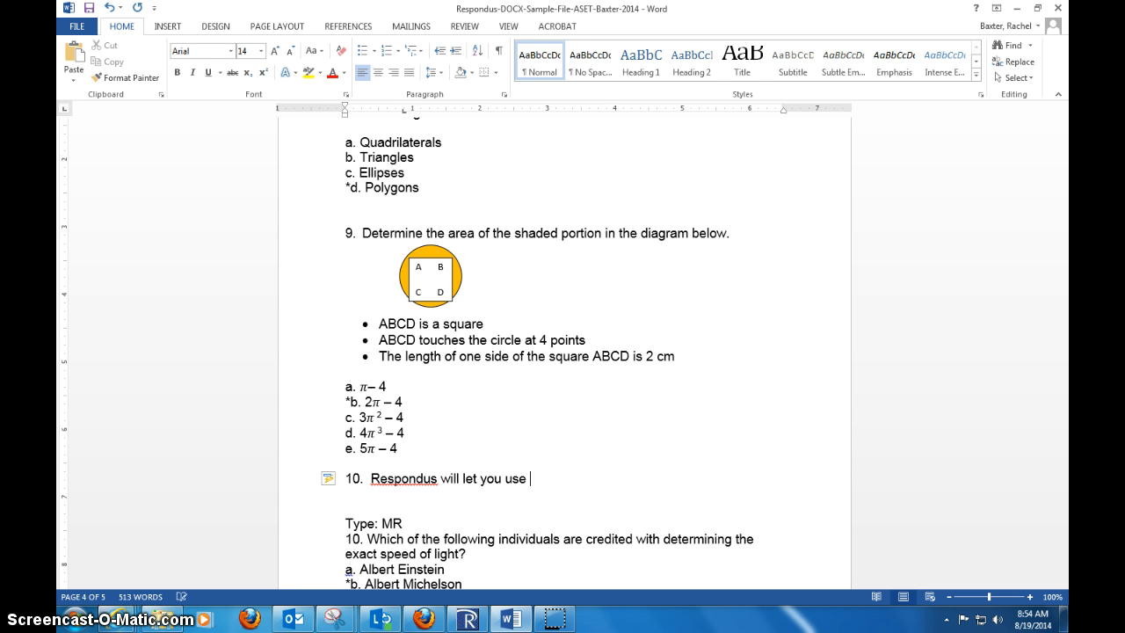
{"action": "type", "text": "MS Word to"}
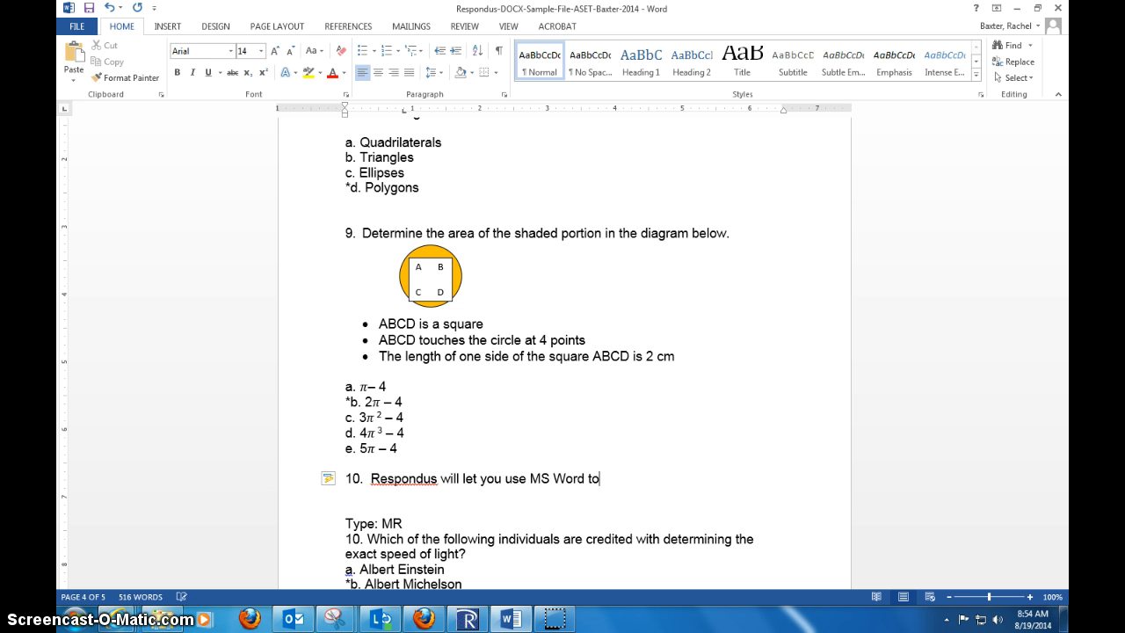
{"action": "type", "text": "create"}
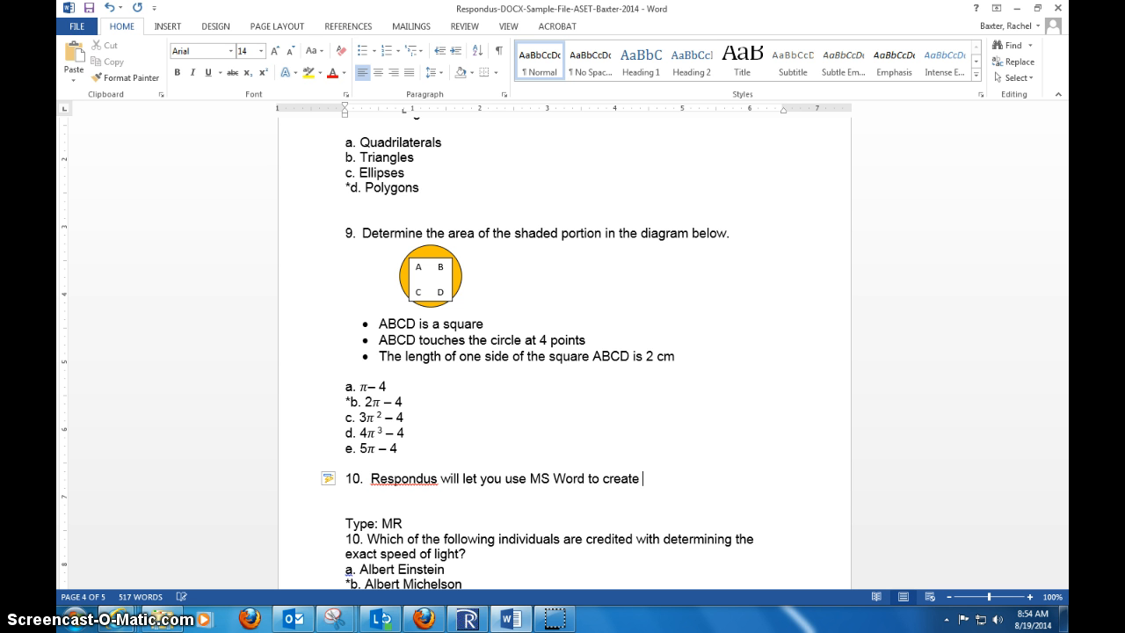
{"action": "type", "text": "tests?"}
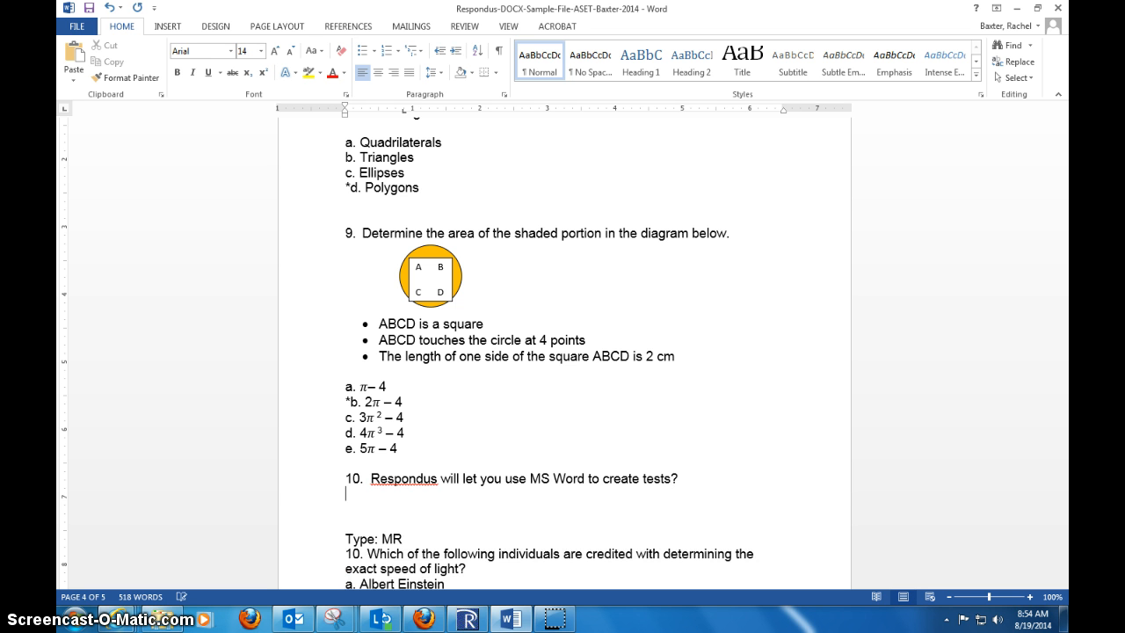
{"action": "type", "text": "a. True"}
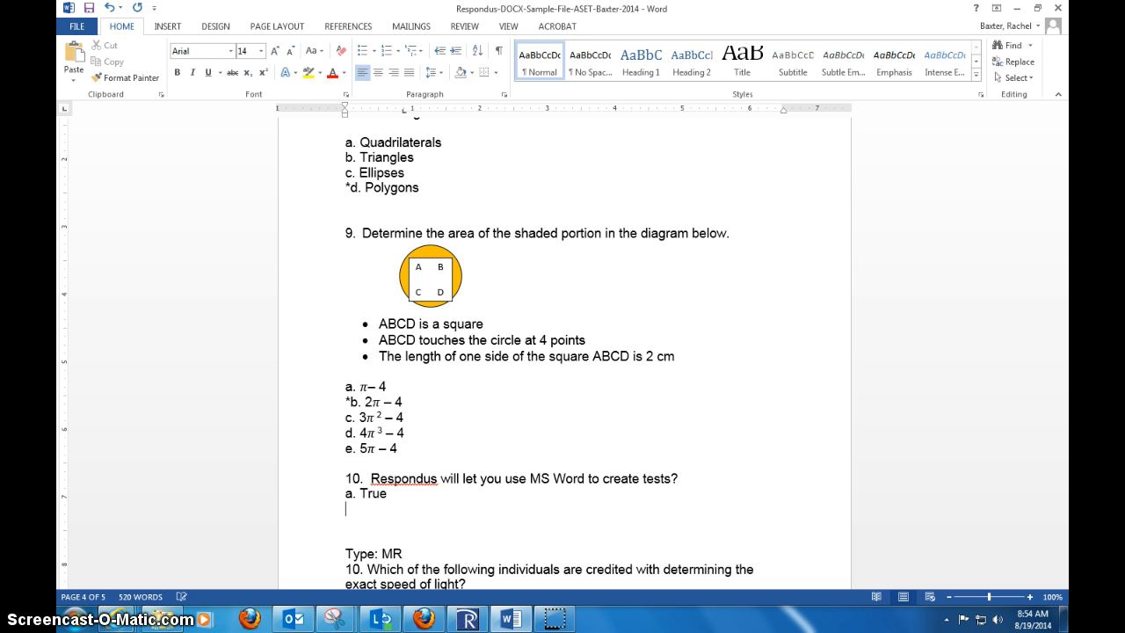
{"action": "type", "text": "b"}
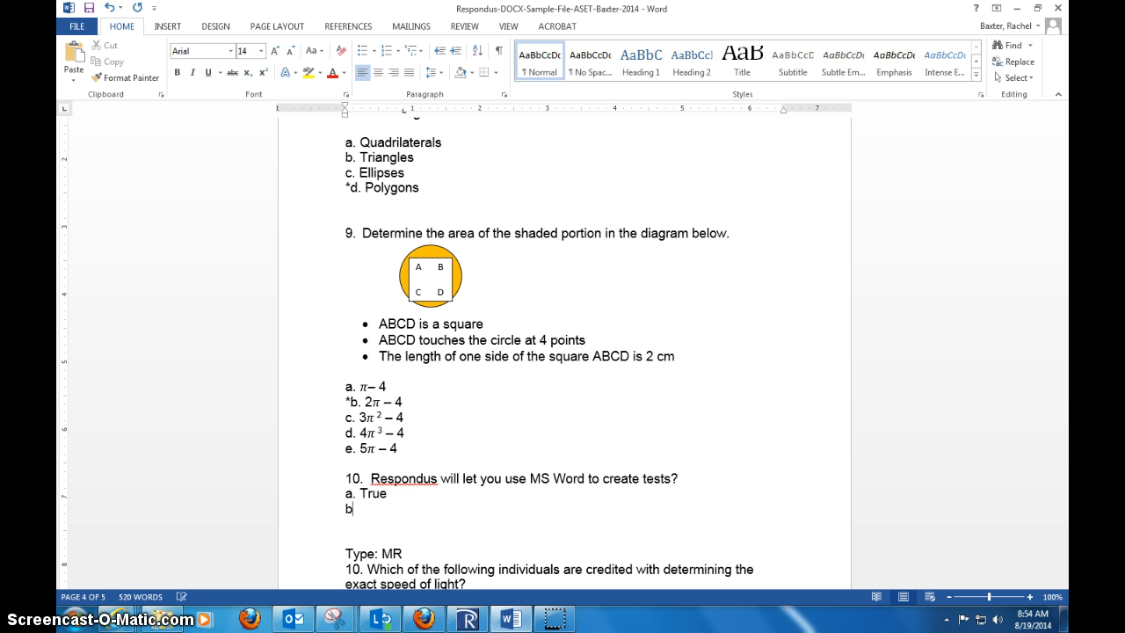
{"action": "type", "text": "False"}
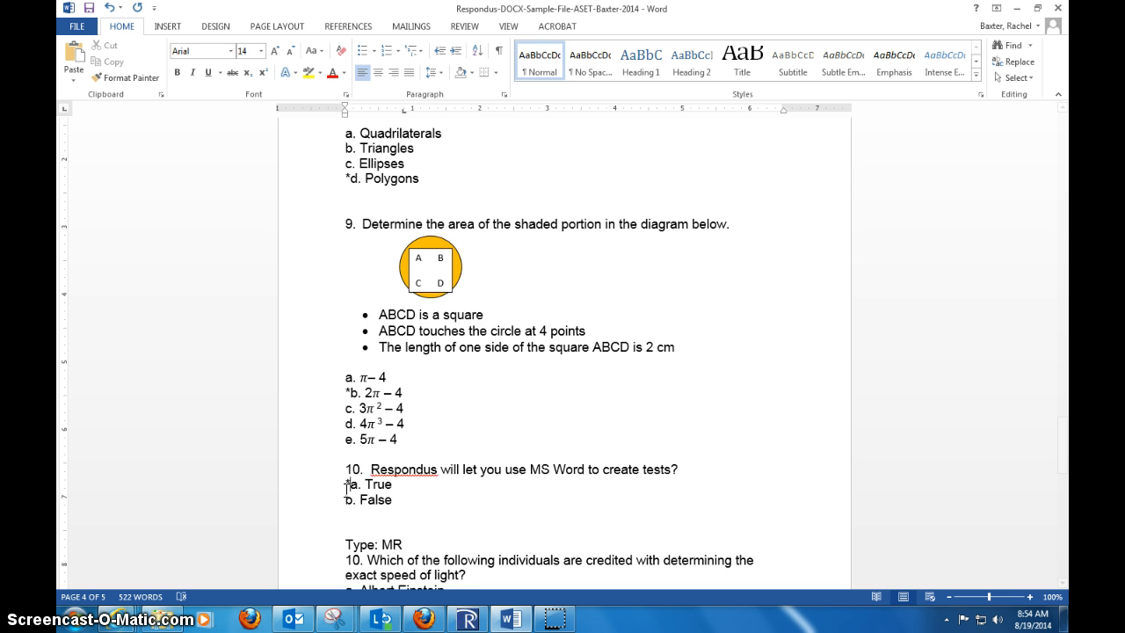
Step: Renumber the speed-of-light Type: MR question to 11 and scroll to the following questions
{"action": "scroll", "scroll_direction": "down", "scroll_amount": 3}
{"action": "type", "text": "1"}
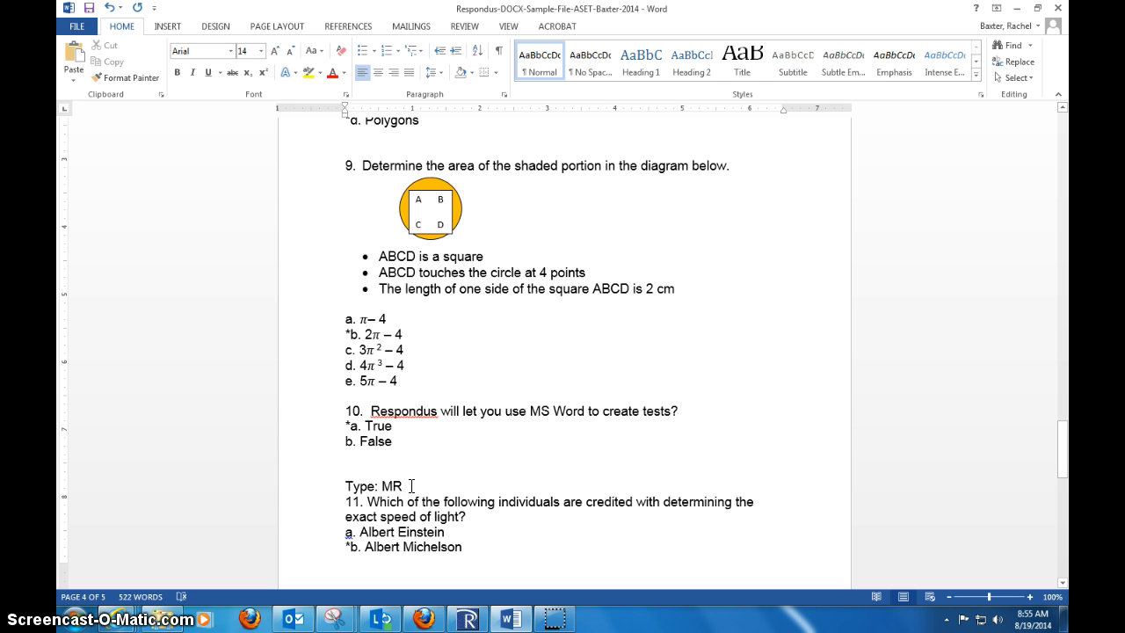
{"action": "scroll", "scroll_direction": "down", "scroll_amount": 3}
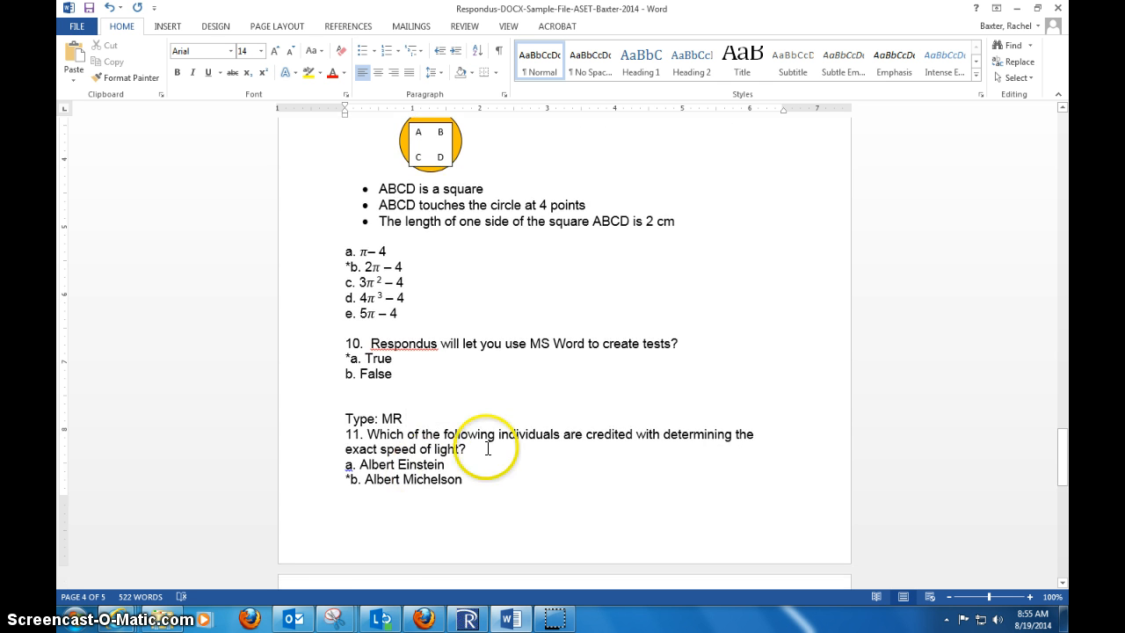
{"action": "scroll", "scroll_direction": "down", "scroll_amount": 3}
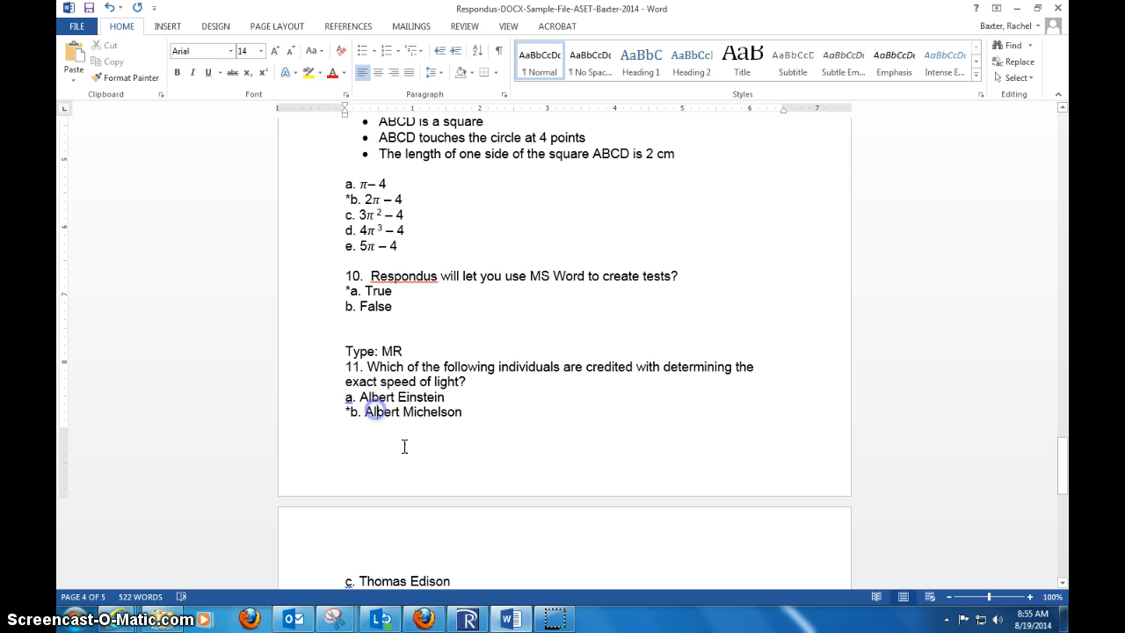
{"action": "scroll", "scroll_direction": "down", "scroll_amount": 3}
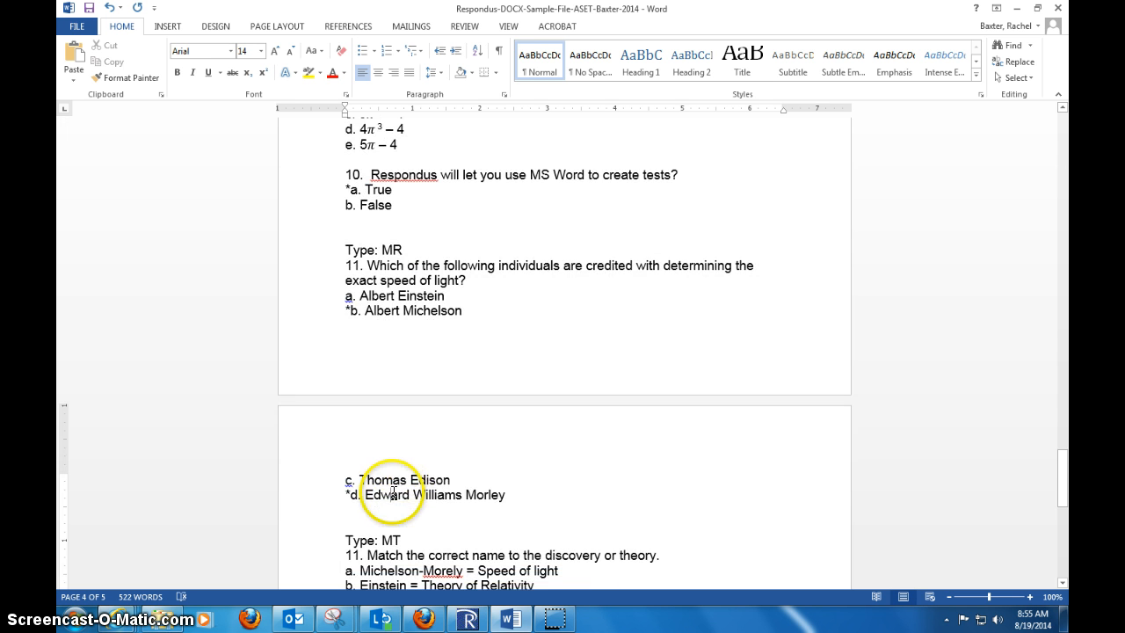
{"action": "scroll", "scroll_direction": "down", "scroll_amount": 3}
{"action": "type", "text": "2"}
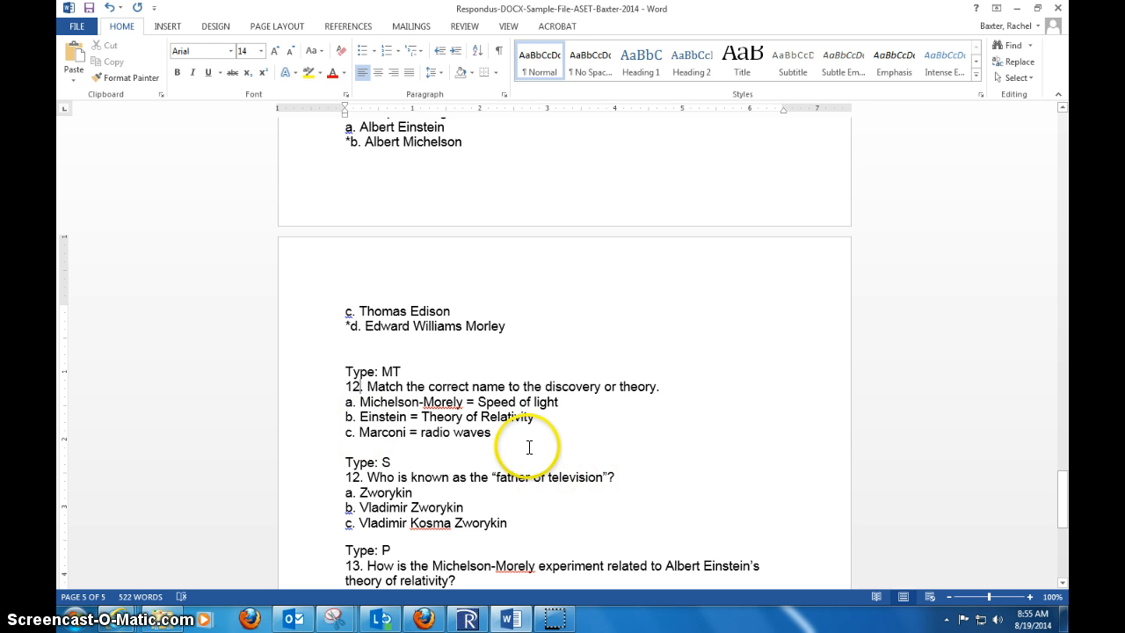
Step: Select the Type: P label and review the Type: MT, S and P labels on questions 12–13
{"action": "left_click_drag", "start_coordinate": [343, 402], "coordinate": [377, 431]}
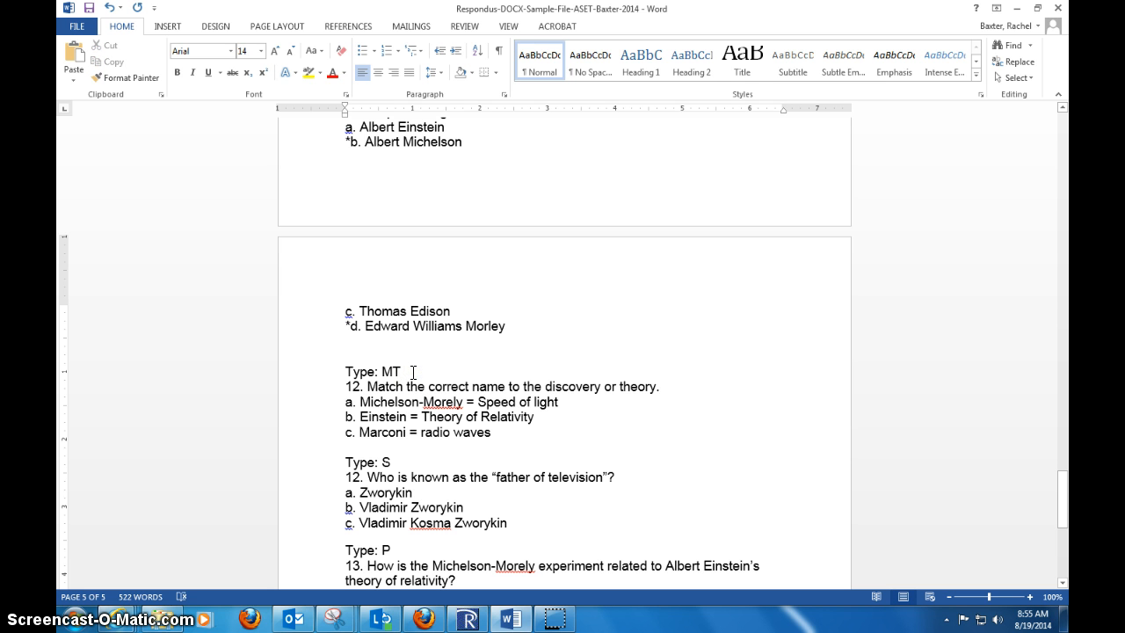
{"action": "double_click", "coordinate": [358, 371]}
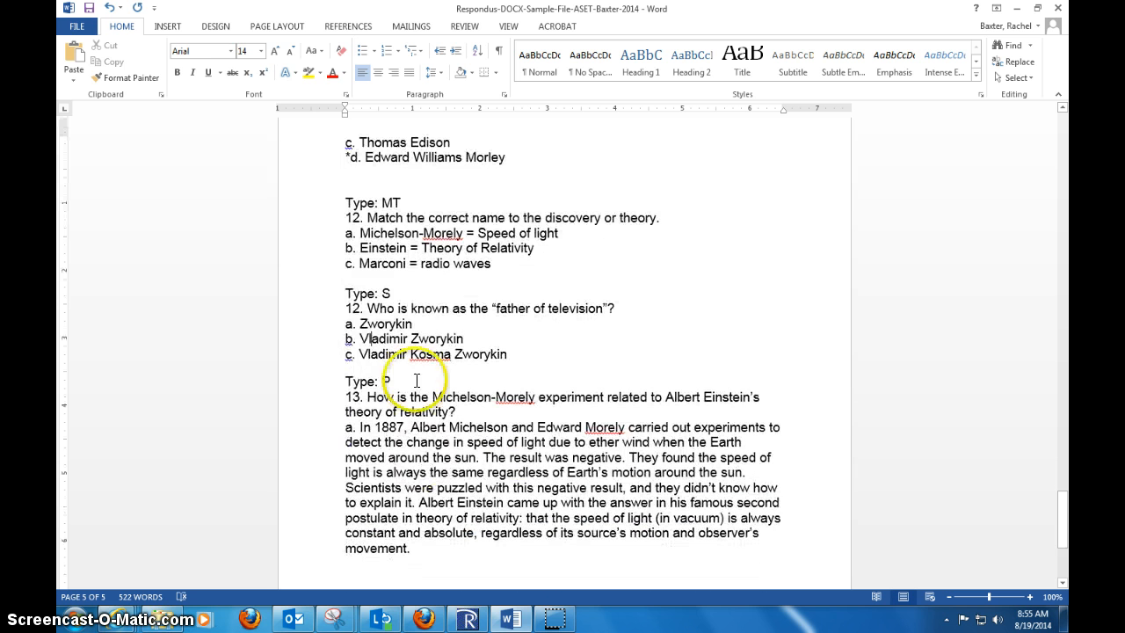
{"action": "mouse_move", "coordinate": [439, 341]}
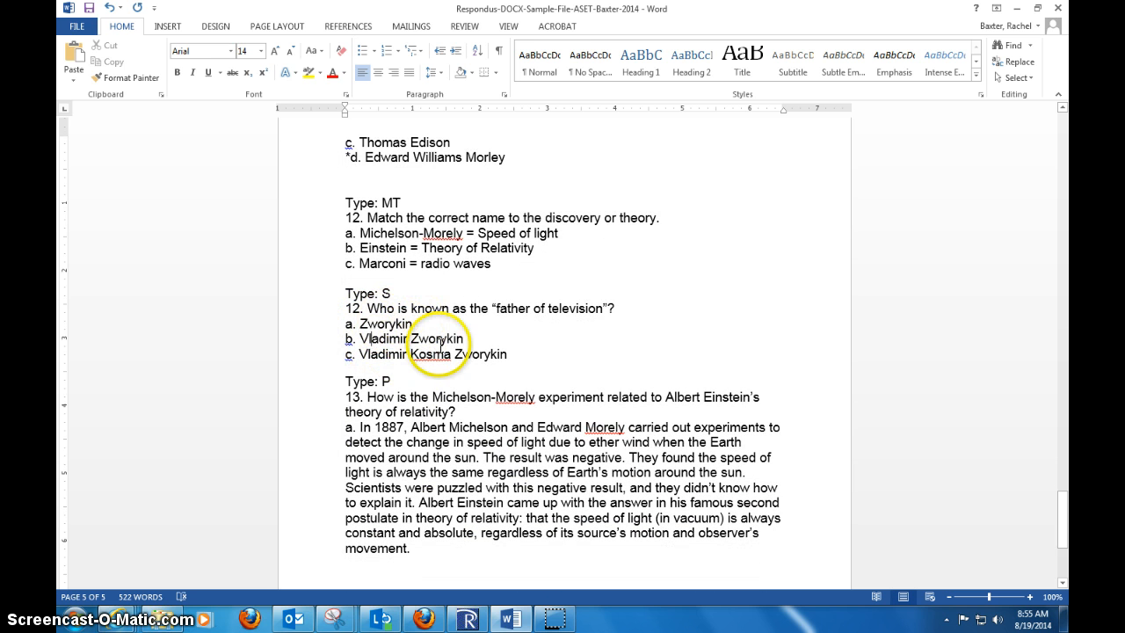
{"action": "scroll", "scroll_direction": "down", "scroll_amount": 3}
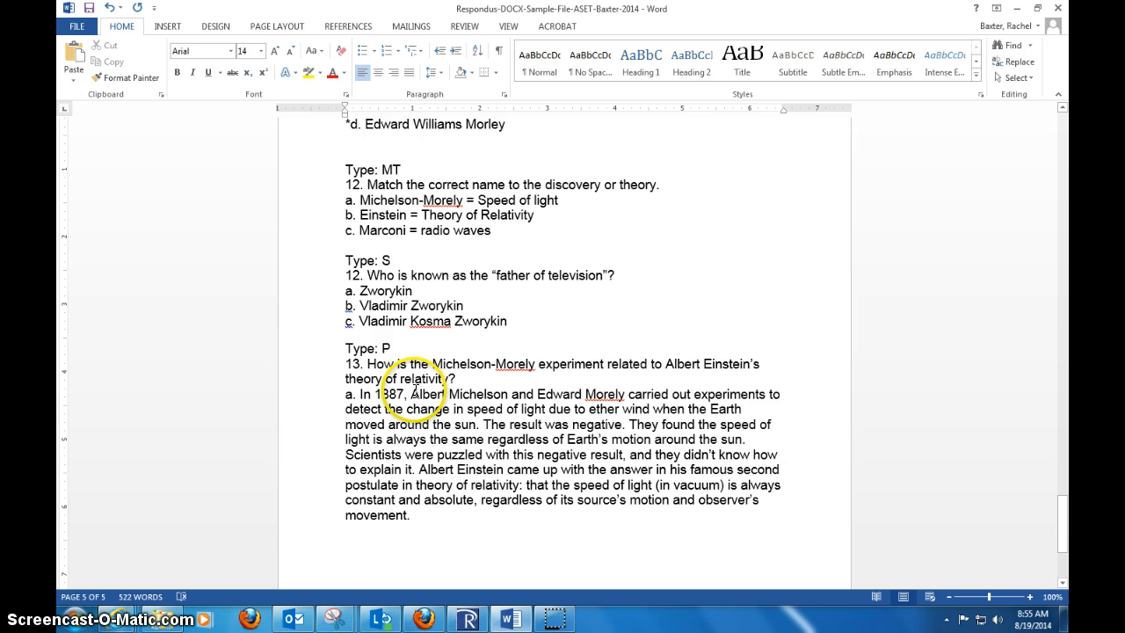
{"action": "mouse_move", "coordinate": [316, 448]}
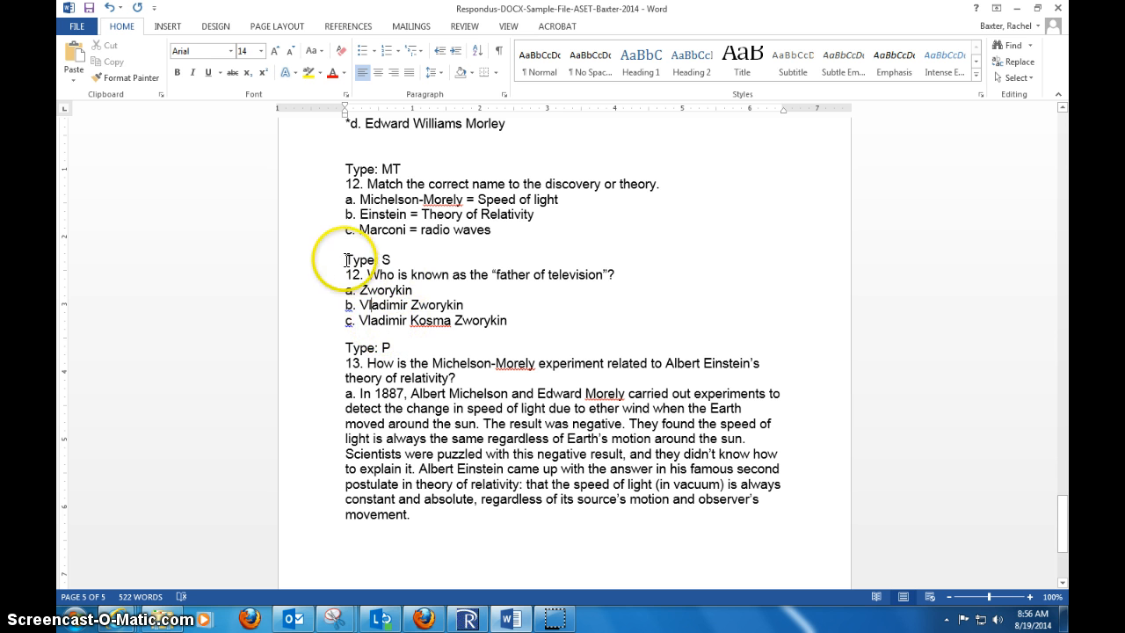
{"action": "double_click", "coordinate": [376, 259]}
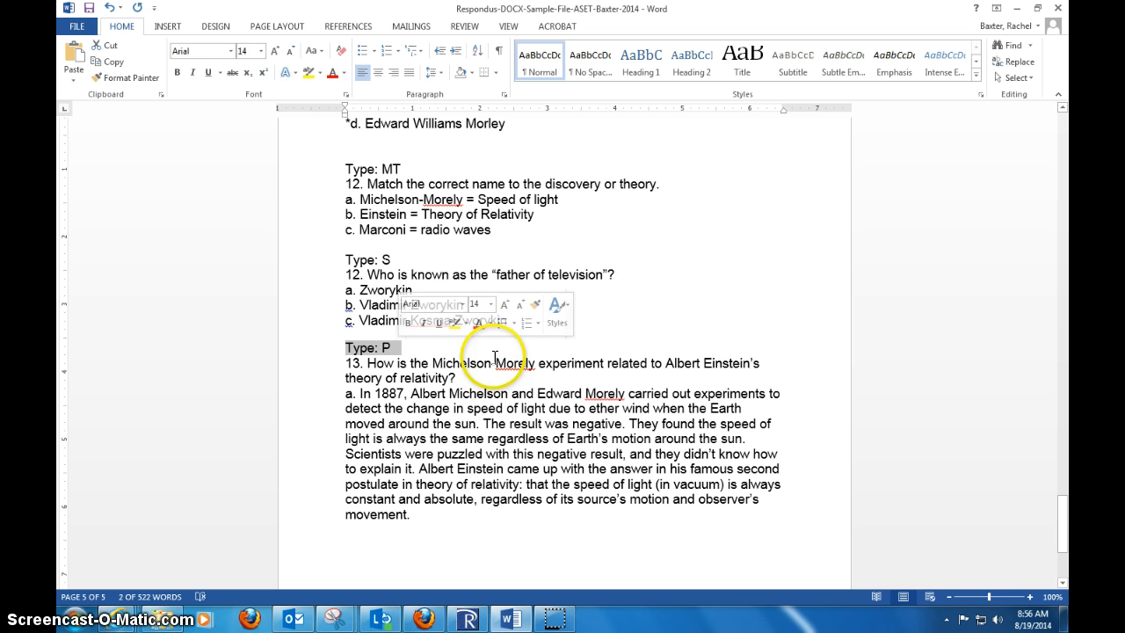
{"action": "left_click", "coordinate": [478, 384]}
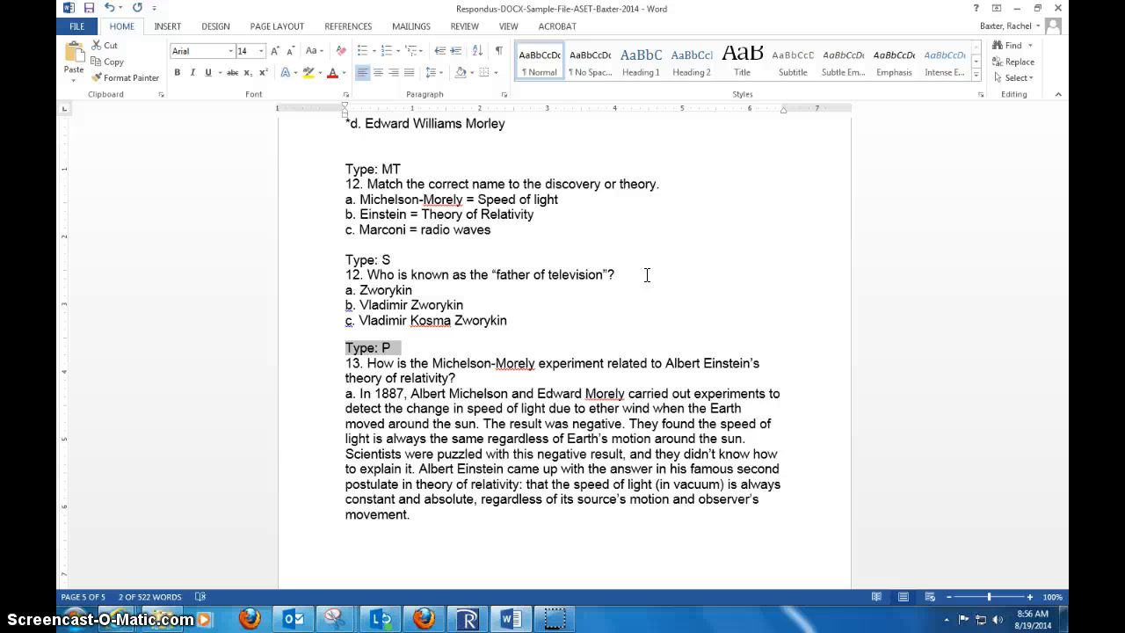
{"action": "mouse_move", "coordinate": [1060, 532]}
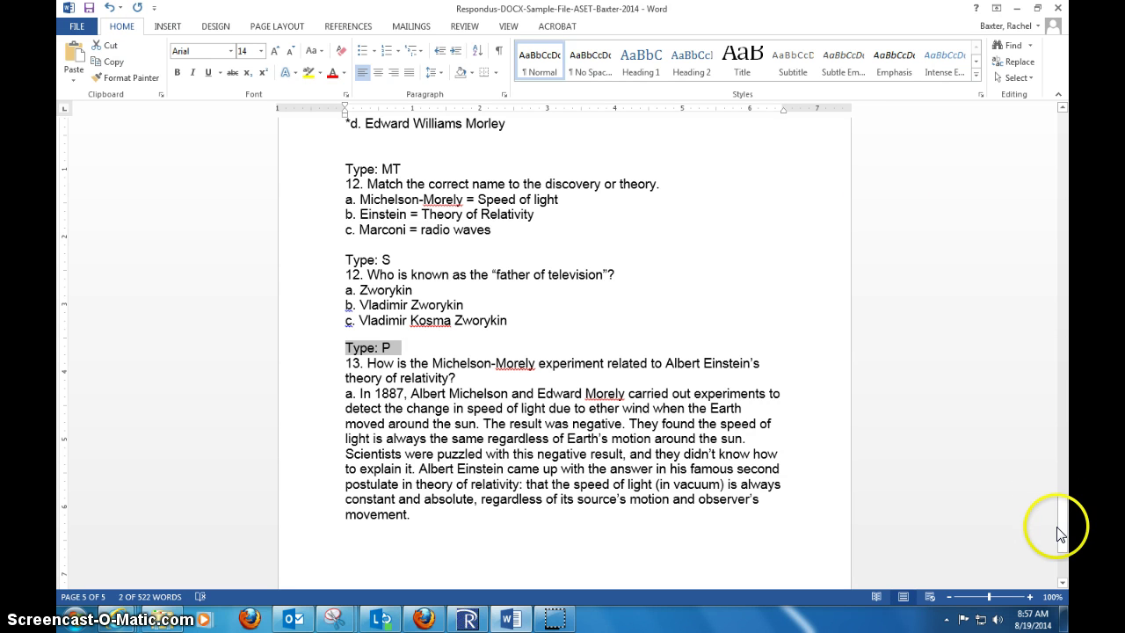
{"action": "mouse_move", "coordinate": [1065, 524]}
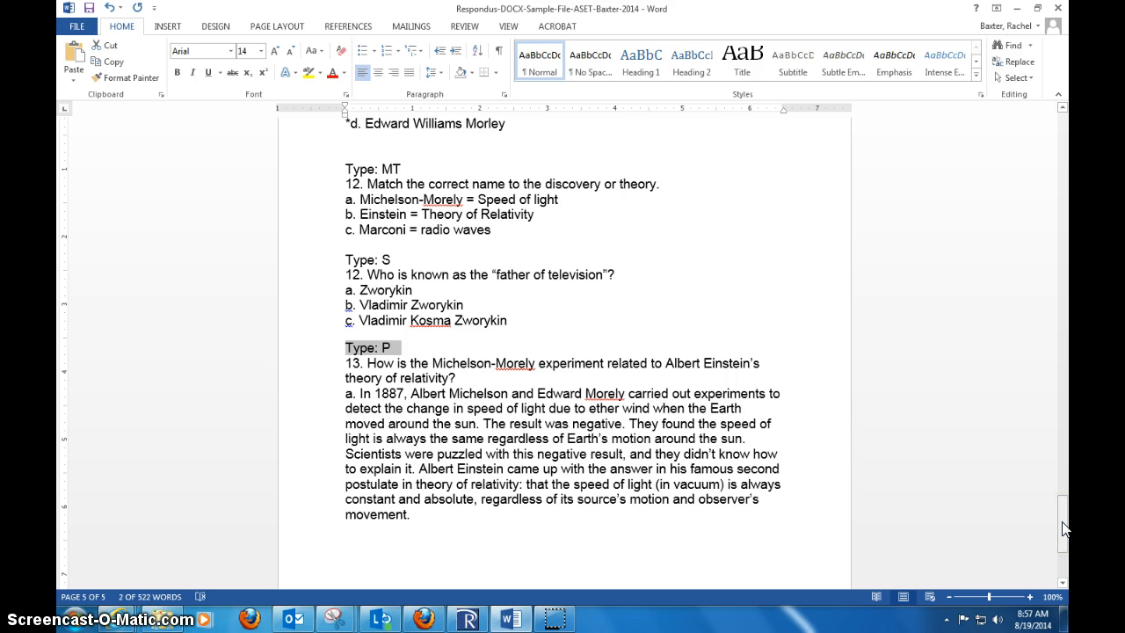
{"action": "left_click_drag", "start_coordinate": [1064, 527], "coordinate": [1070, 483]}
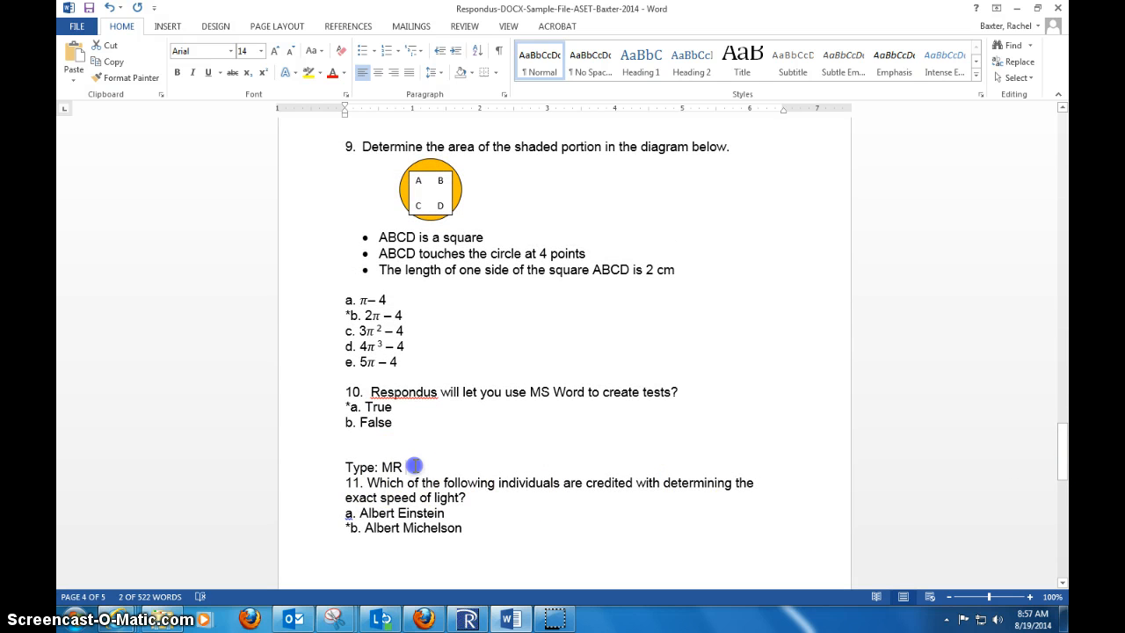
{"action": "scroll", "scroll_direction": "down", "scroll_amount": 3}
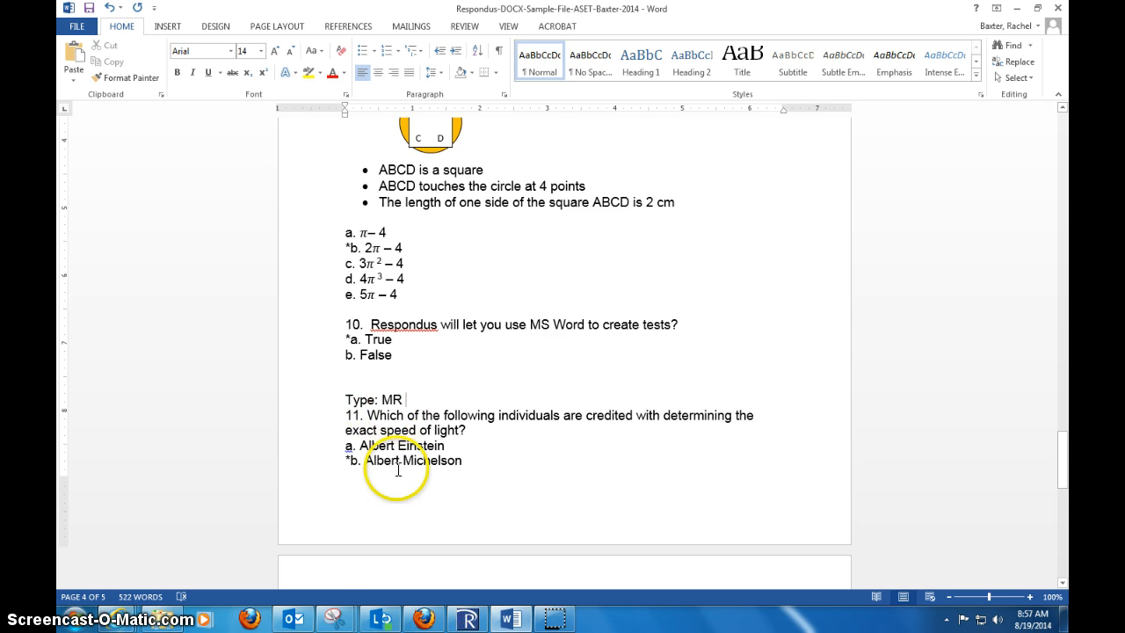
{"action": "scroll", "scroll_direction": "down", "scroll_amount": 3}
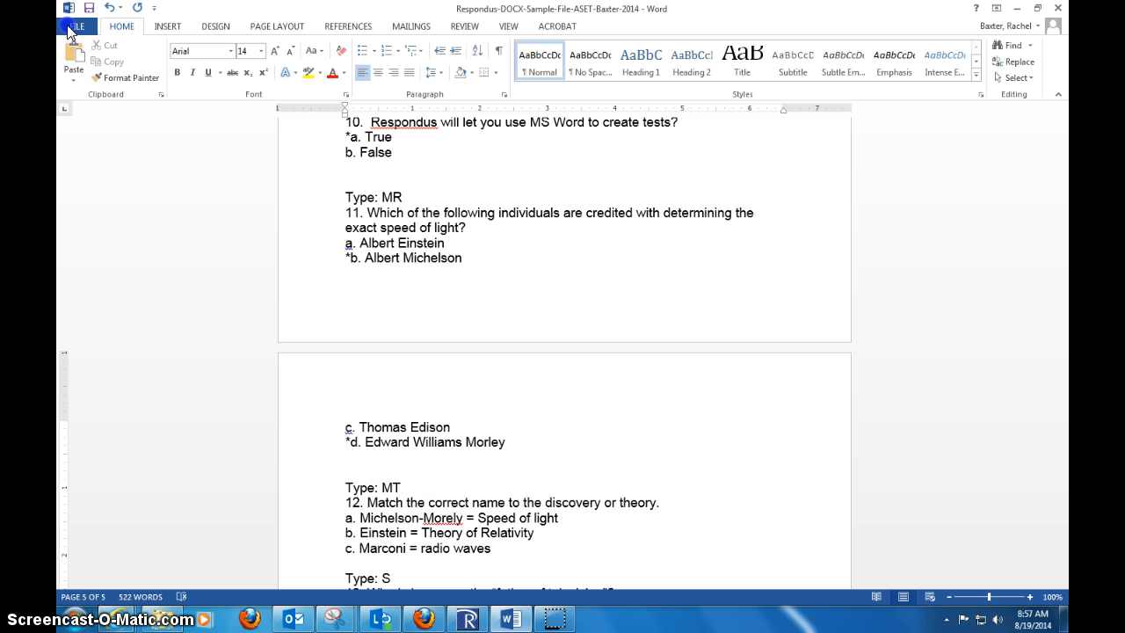
Step: In Save As, create a 'SAFE 5656 - Ag Plants Mgmt' folder in My Documents
{"action": "left_click", "coordinate": [72, 24]}
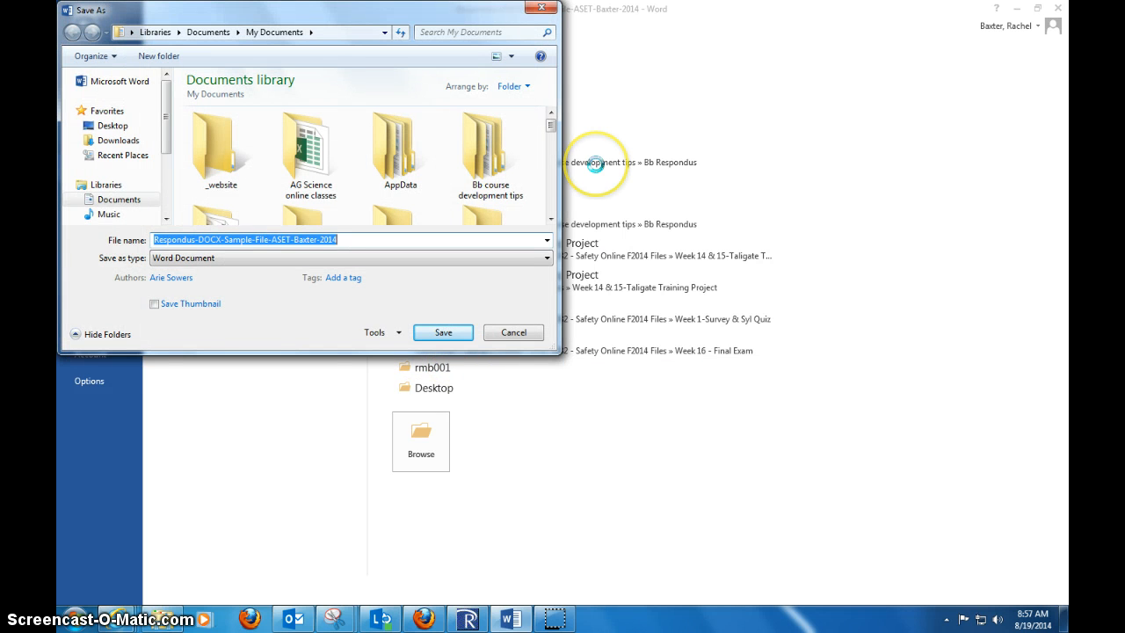
{"action": "mouse_move", "coordinate": [155, 61]}
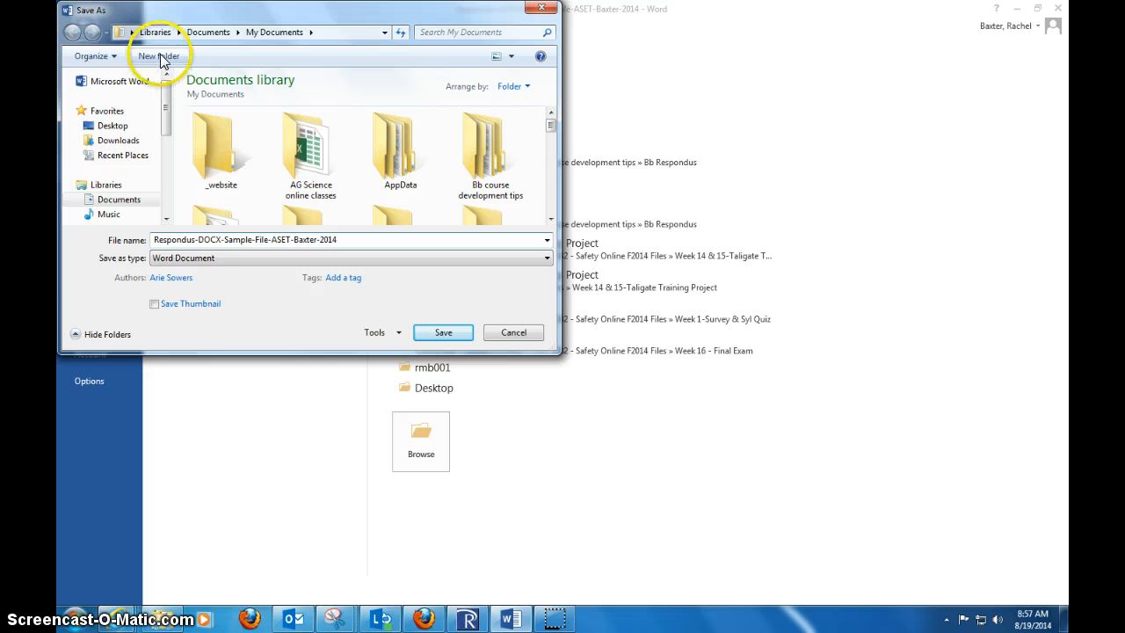
{"action": "left_click", "coordinate": [160, 56]}
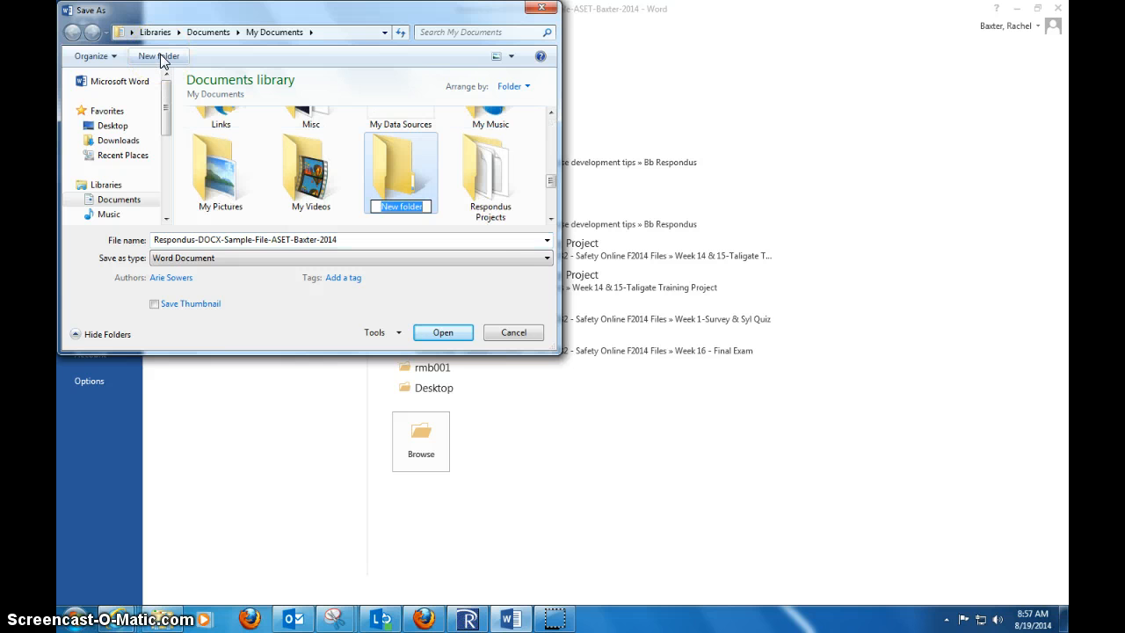
{"action": "type", "text": "SAFE 5"}
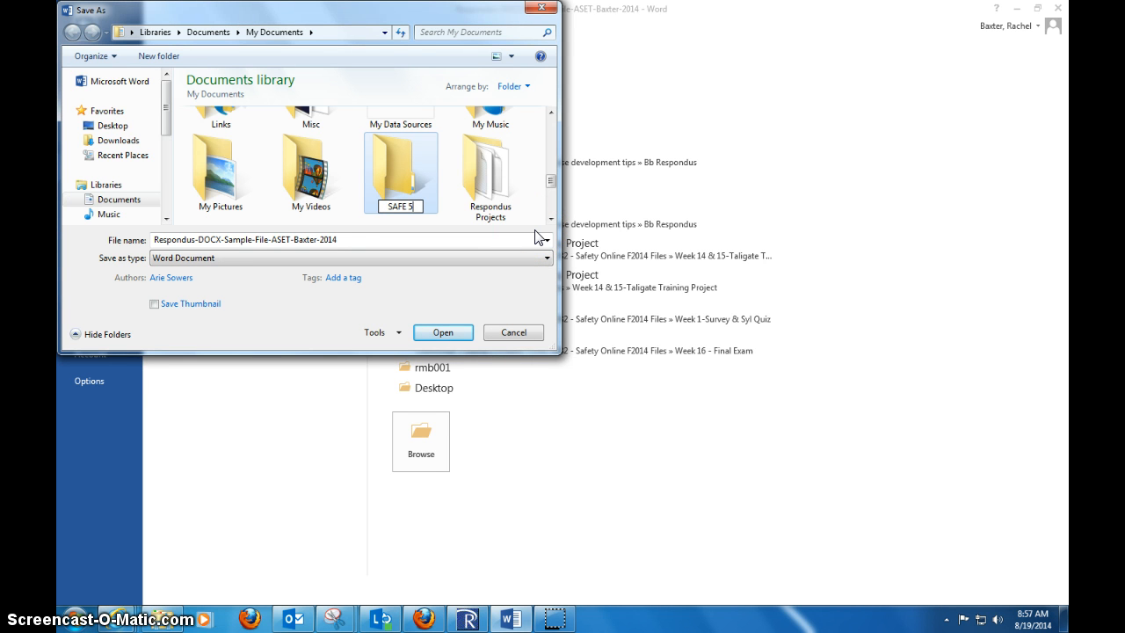
{"action": "type", "text": "656 - Ag Plants Mgmt"}
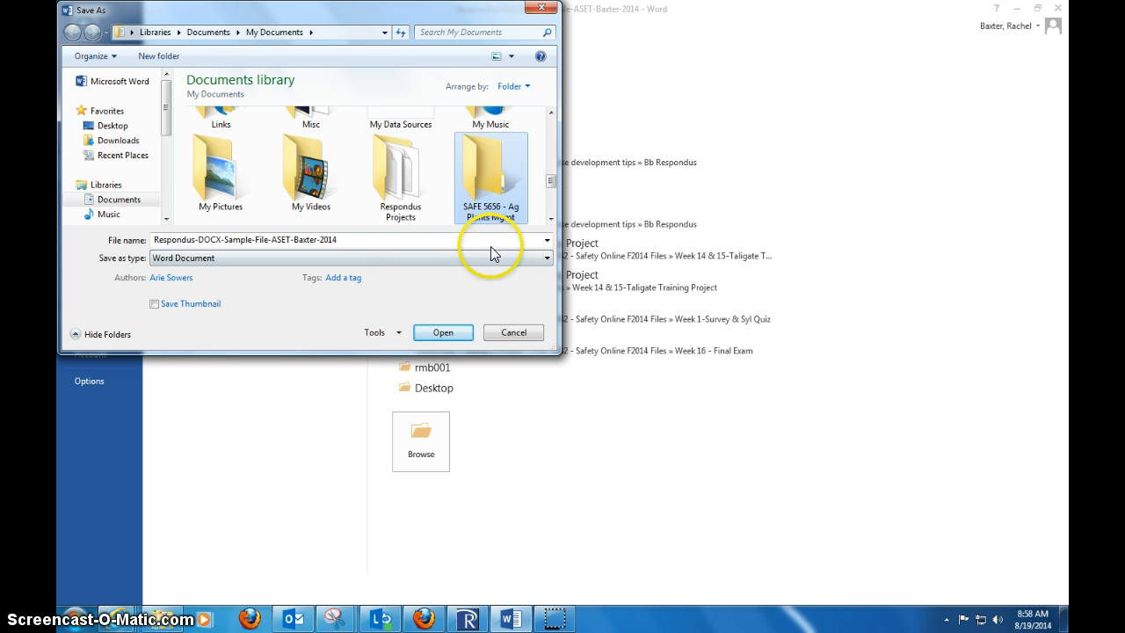
Step: Create a 'Week 1' subfolder inside SAFE 5656 - Ag Plants Mgmt and save the test there
{"action": "double_click", "coordinate": [489, 171]}
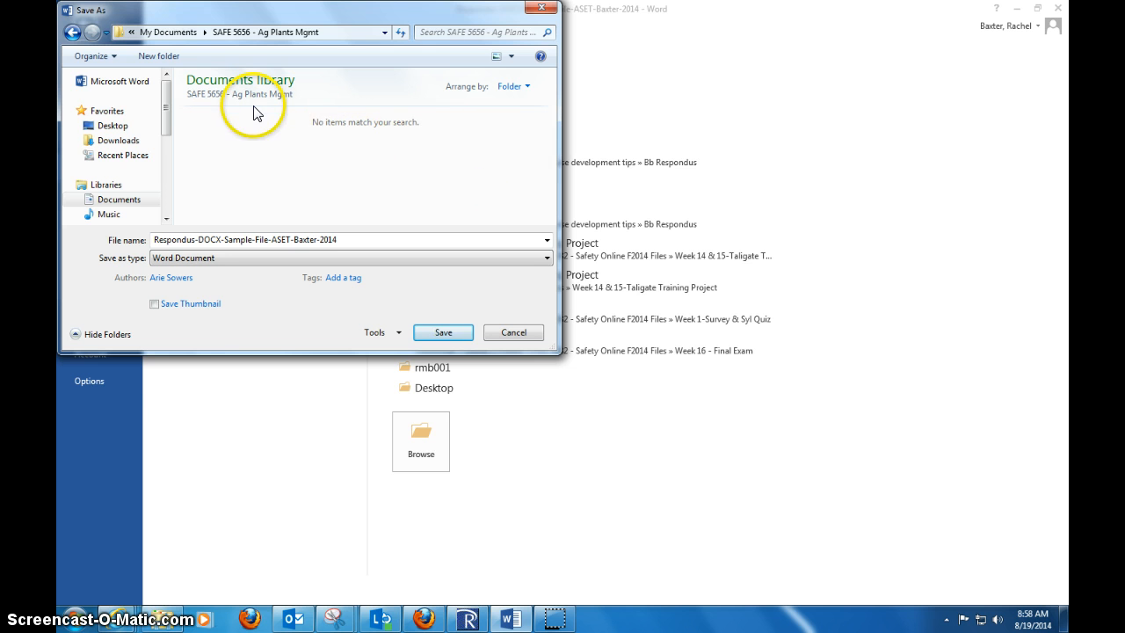
{"action": "left_click", "coordinate": [148, 55]}
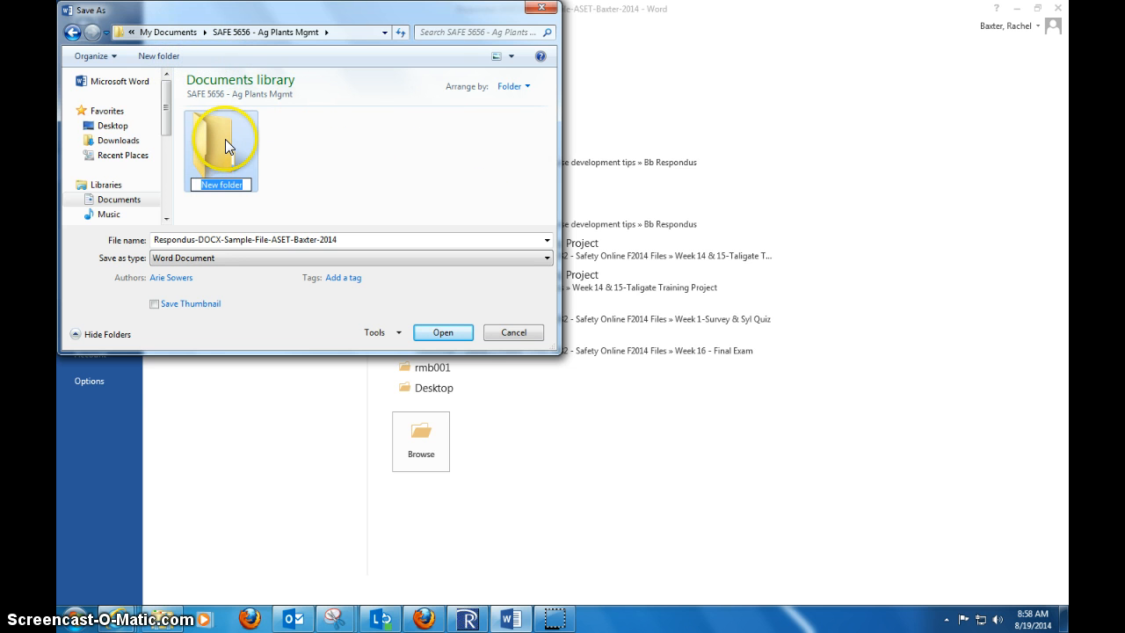
{"action": "type", "text": "Week 1"}
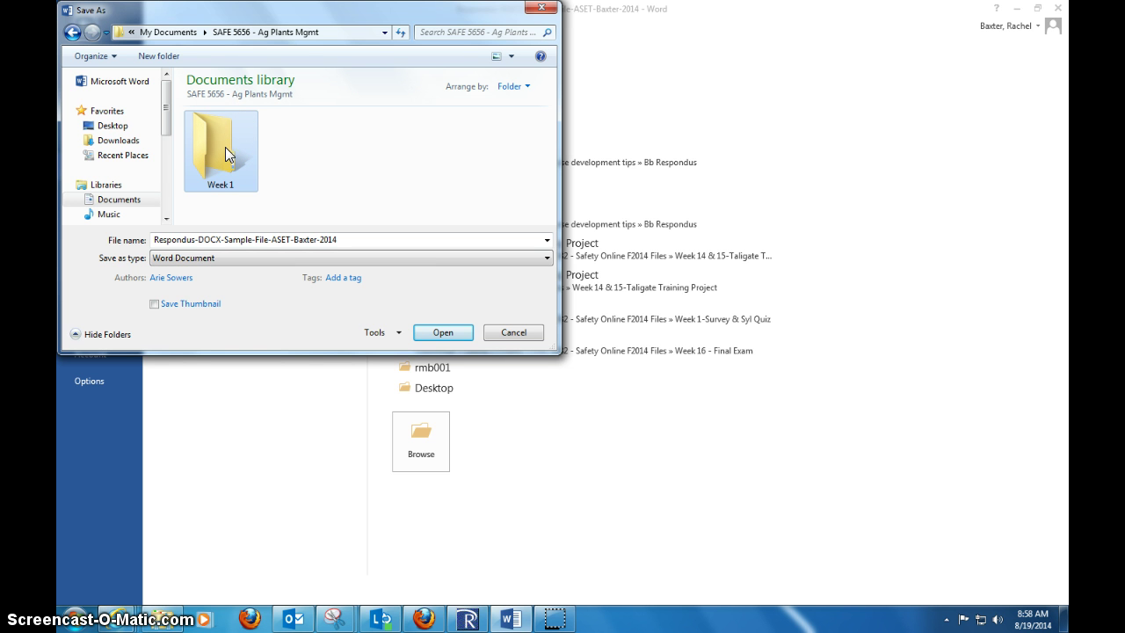
{"action": "double_click", "coordinate": [220, 143]}
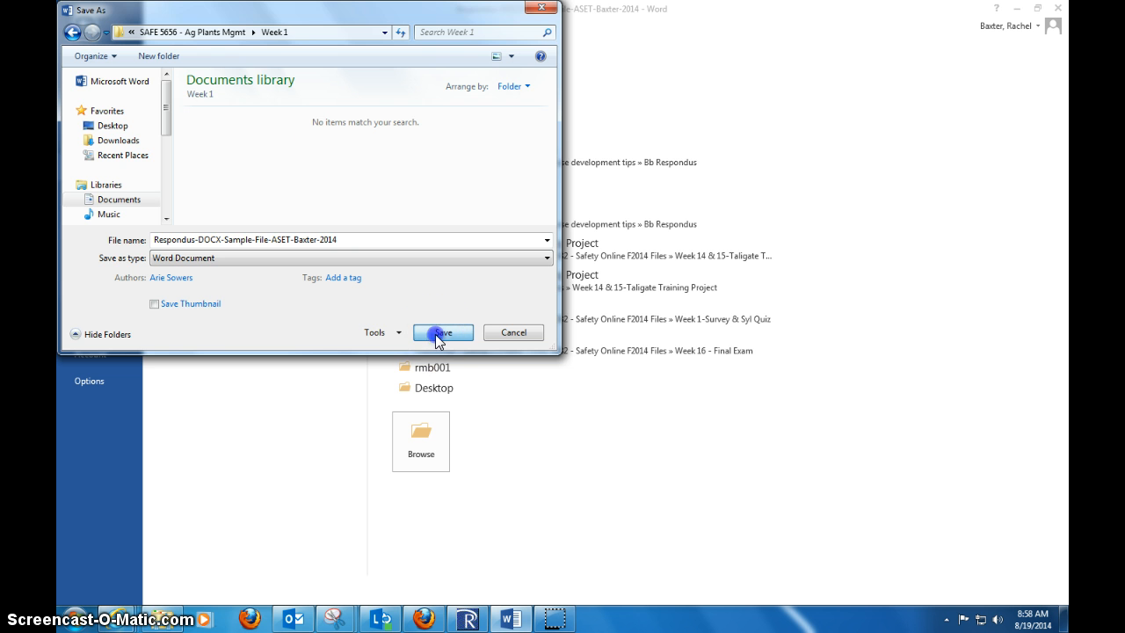
{"action": "left_click", "coordinate": [442, 332]}
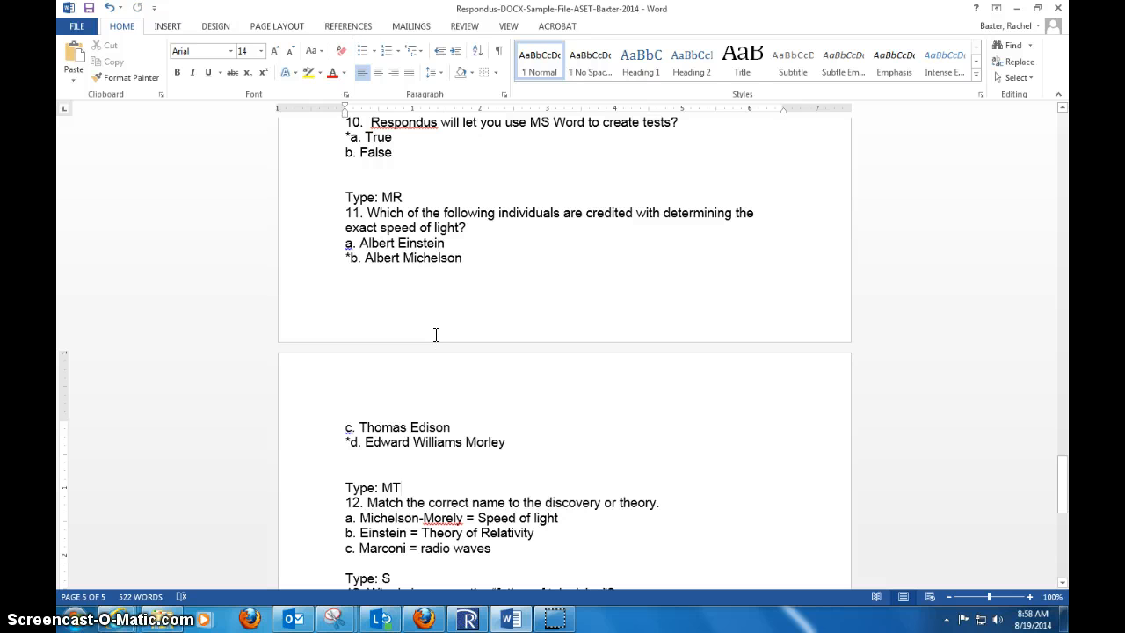
{"action": "mouse_move", "coordinate": [1070, 340]}
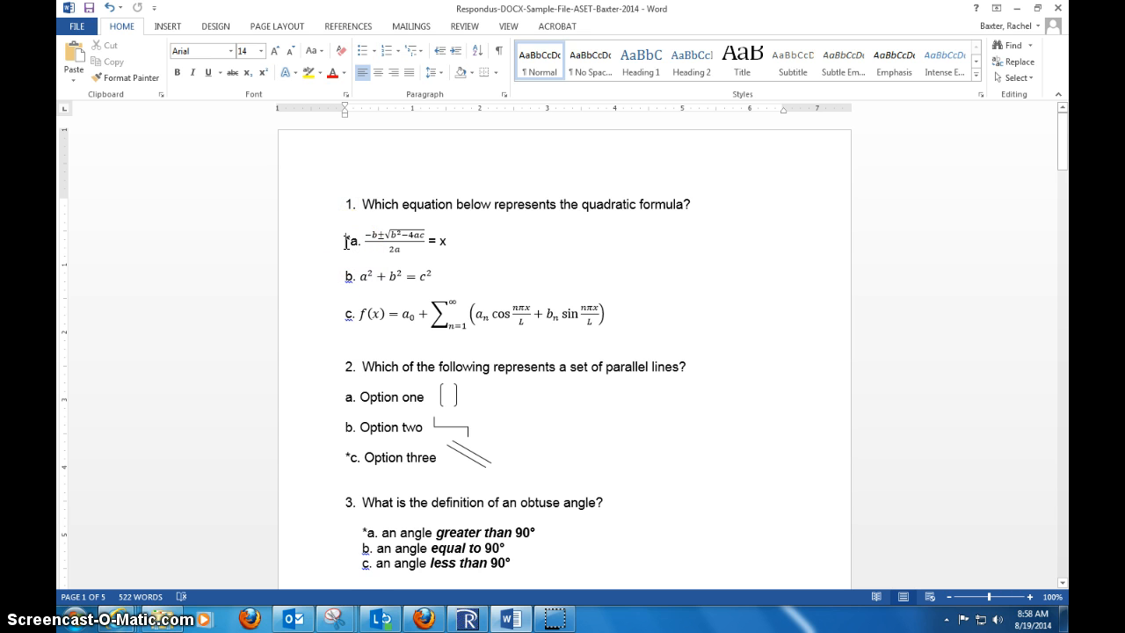
{"action": "scroll", "scroll_direction": "down", "scroll_amount": 3}
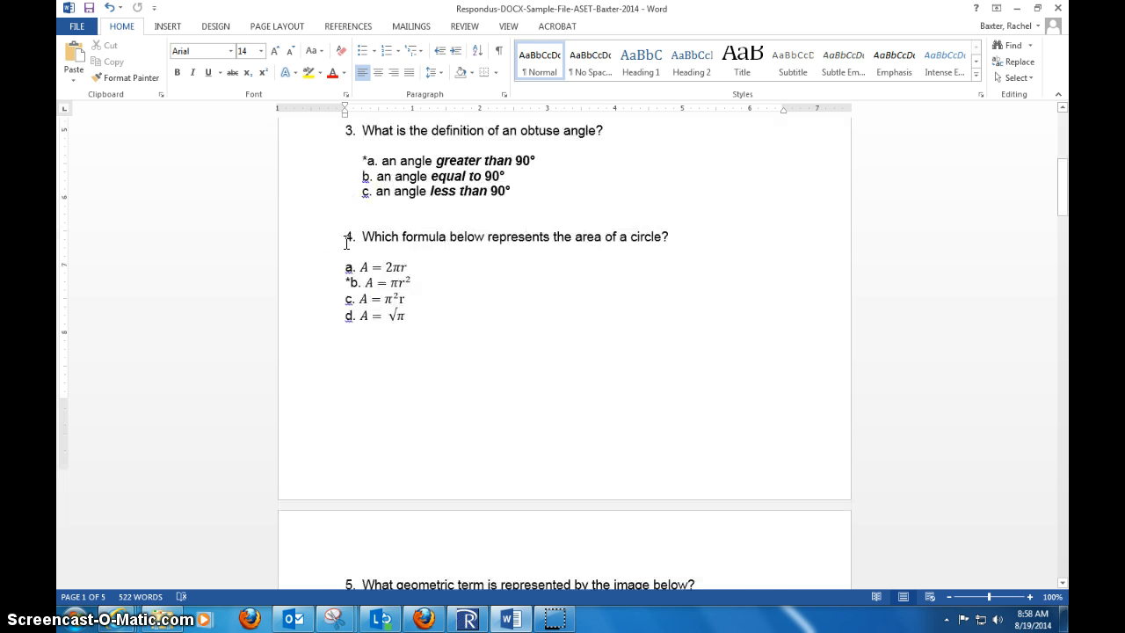
{"action": "scroll", "scroll_direction": "down", "scroll_amount": 3}
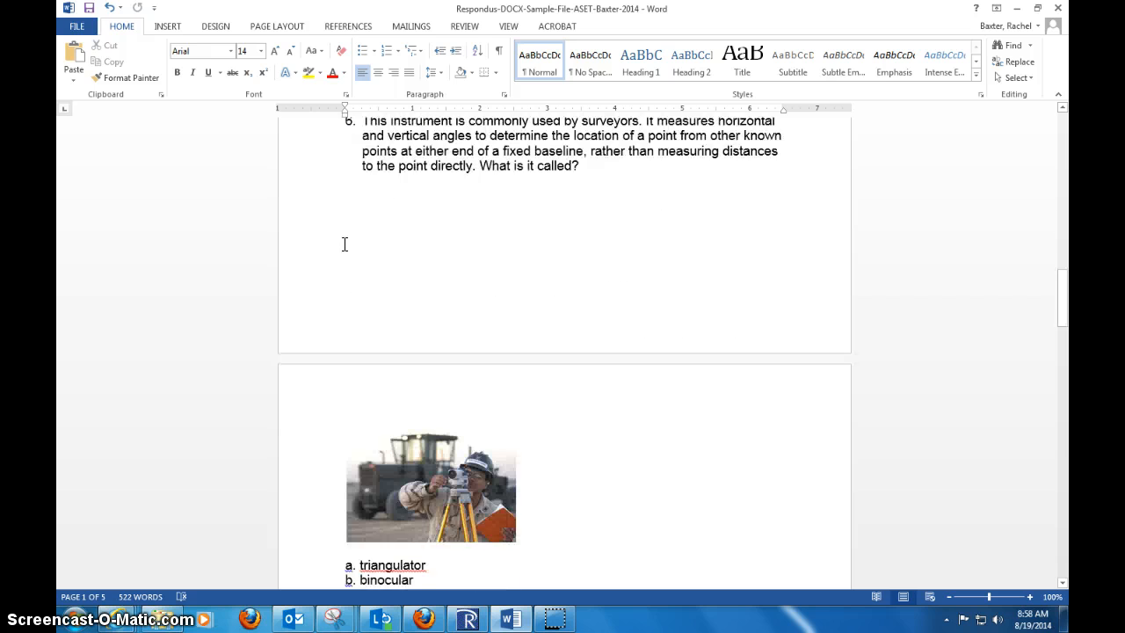
{"action": "scroll", "scroll_direction": "down", "scroll_amount": 3}
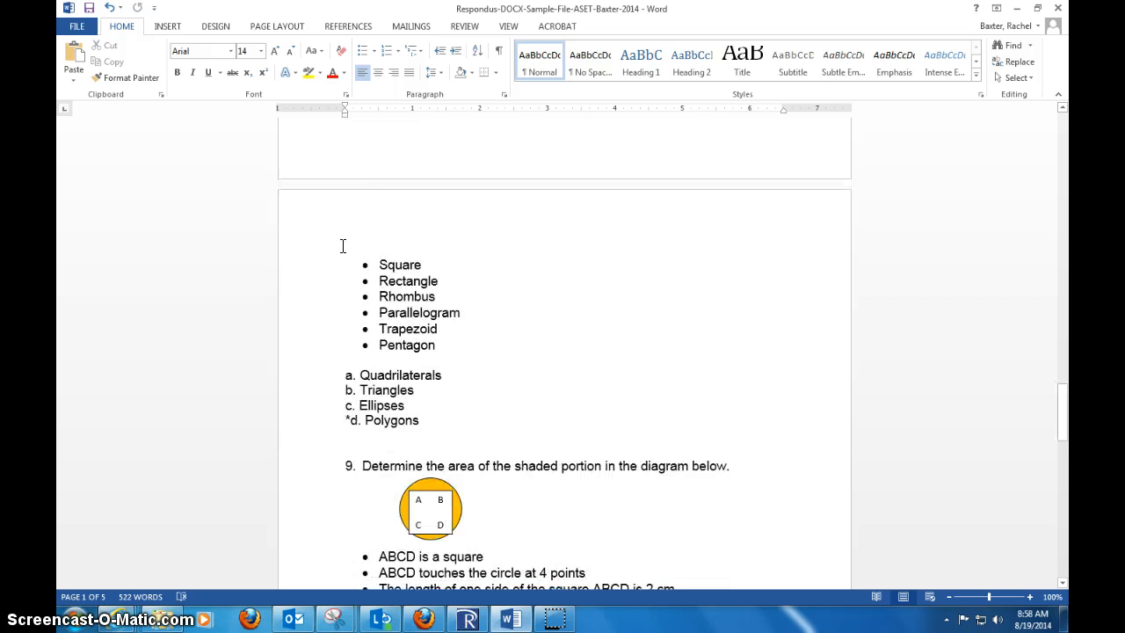
{"action": "scroll", "scroll_direction": "down", "scroll_amount": 3}
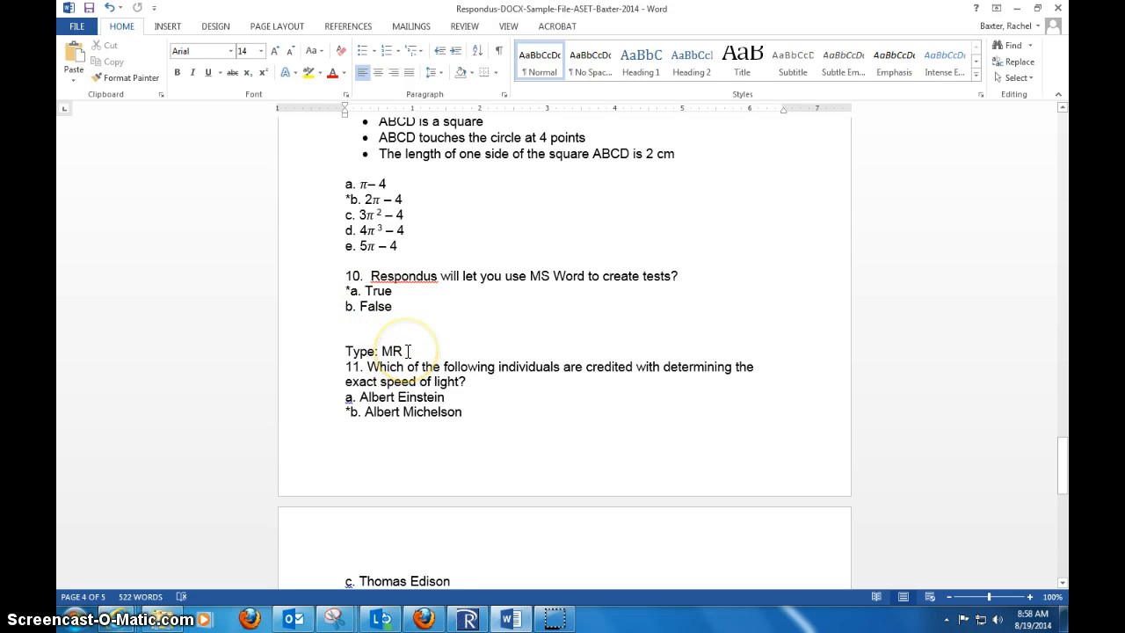
{"action": "double_click", "coordinate": [394, 350]}
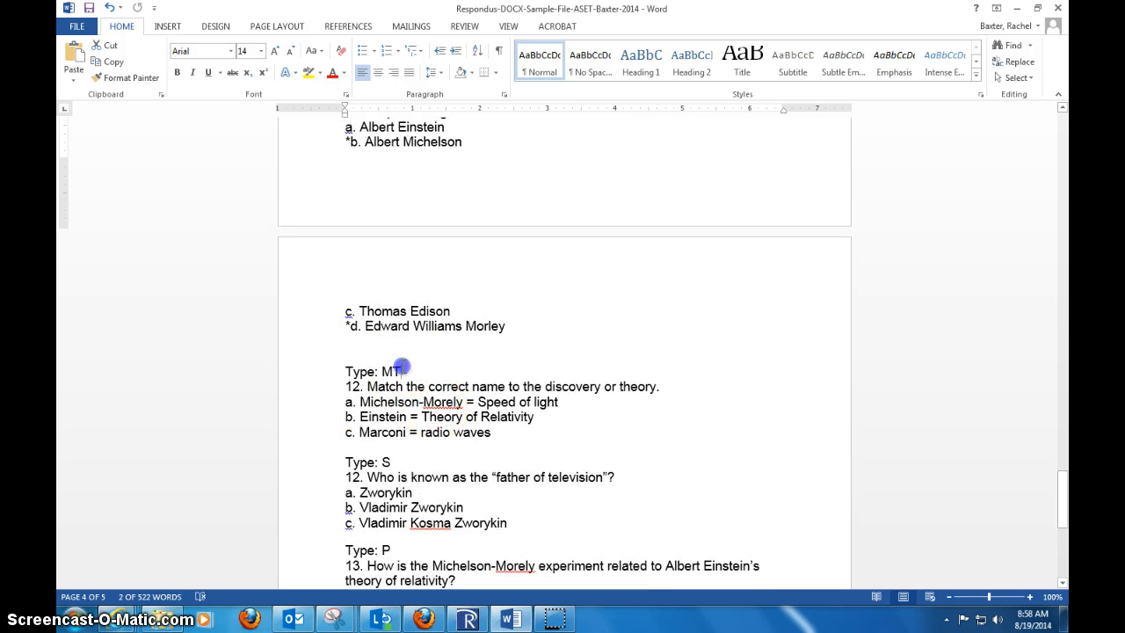
{"action": "double_click", "coordinate": [393, 371]}
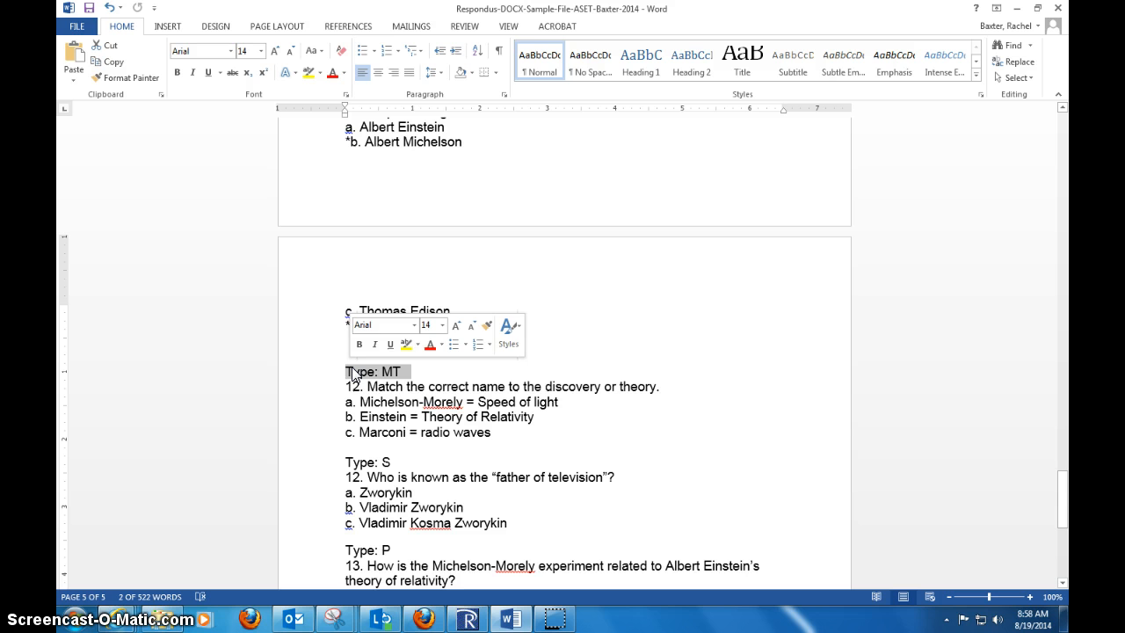
{"action": "scroll", "scroll_direction": "down", "scroll_amount": 3}
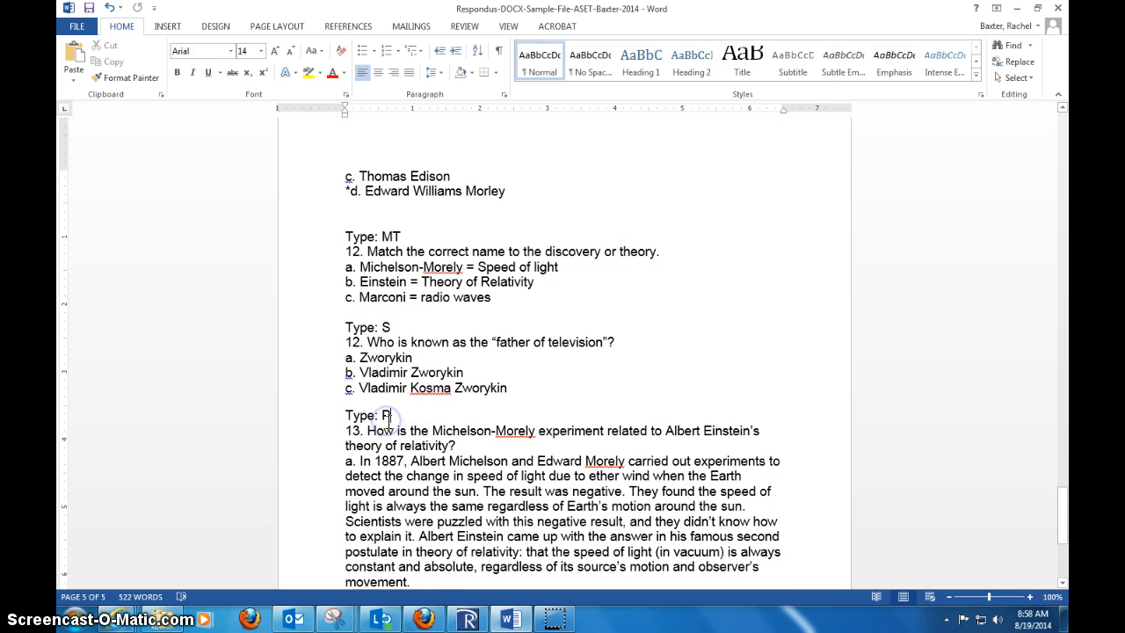
{"action": "scroll", "scroll_direction": "down", "scroll_amount": 3}
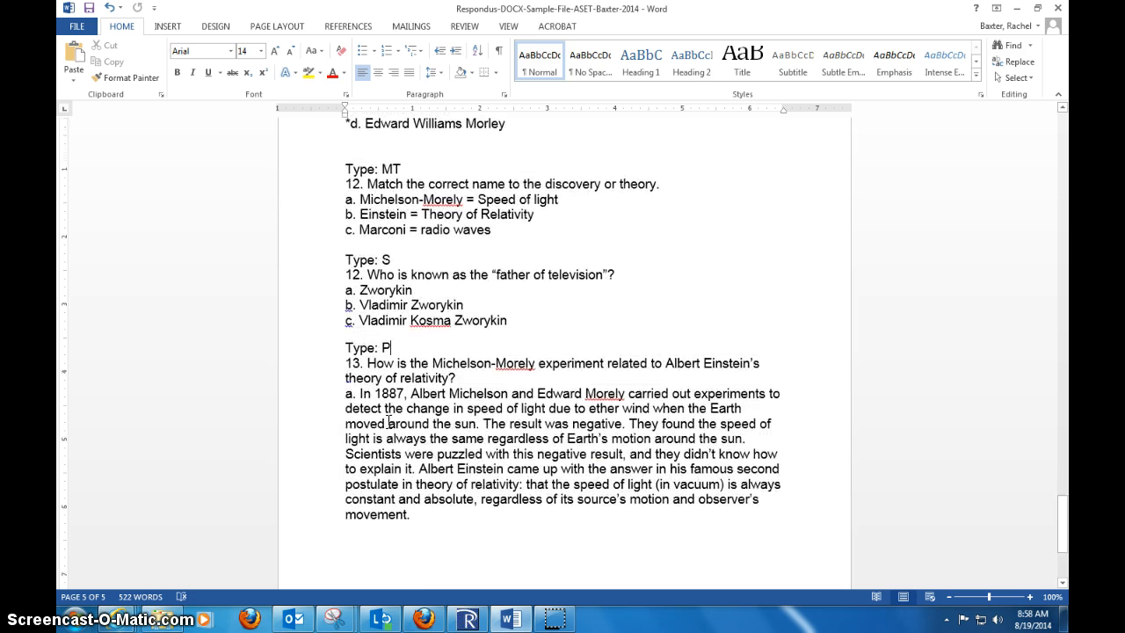